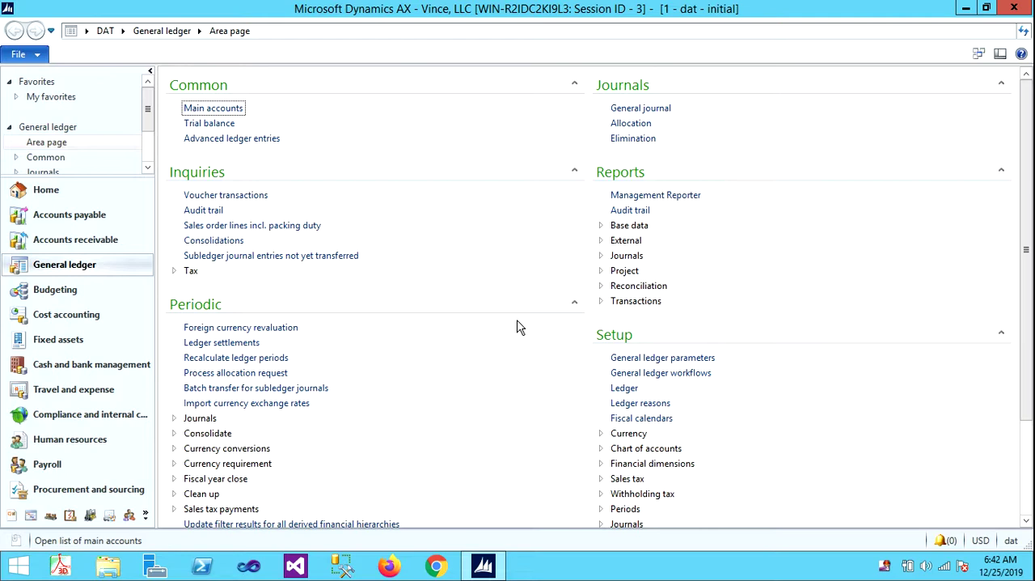
mouse_move(322, 180)
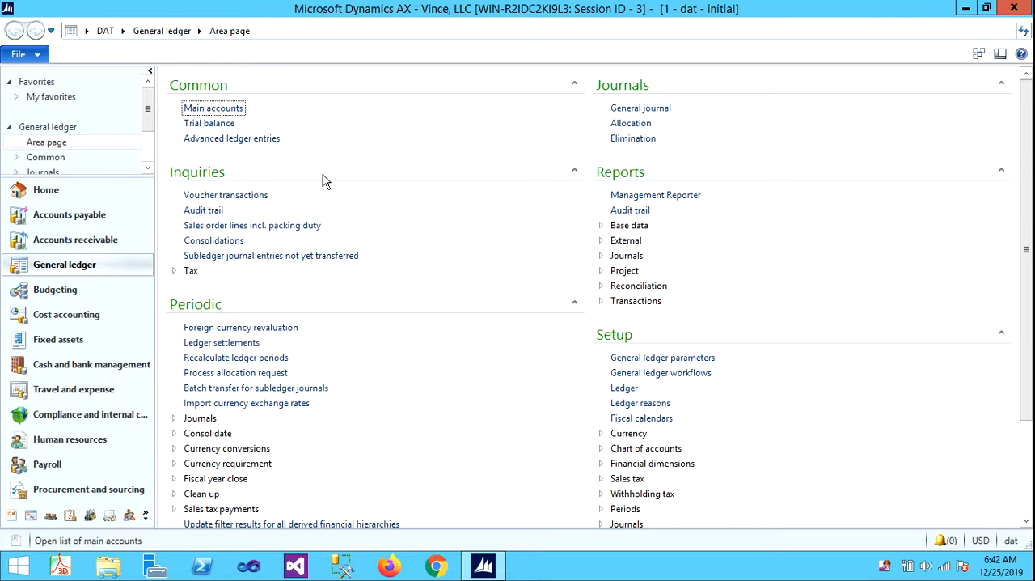
Bring up the Select company dialog via Other and scroll through the available legal entities.
click(87, 30)
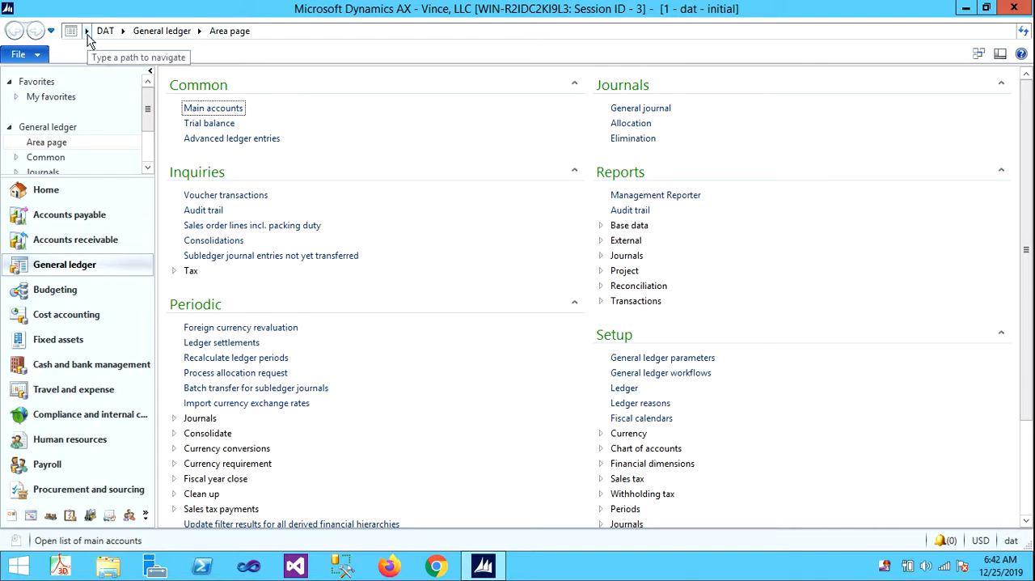
click(87, 31)
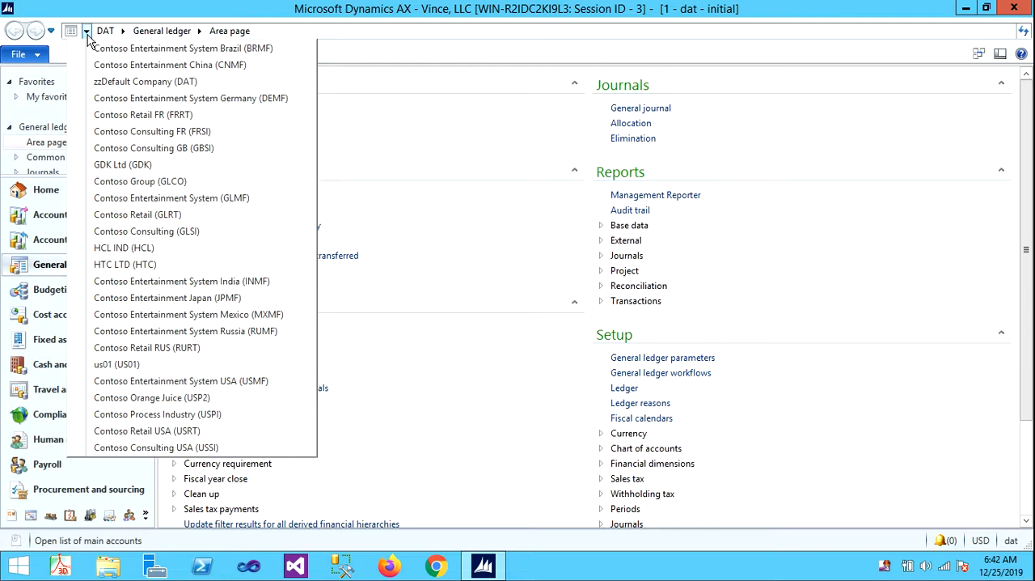
mouse_move(146, 81)
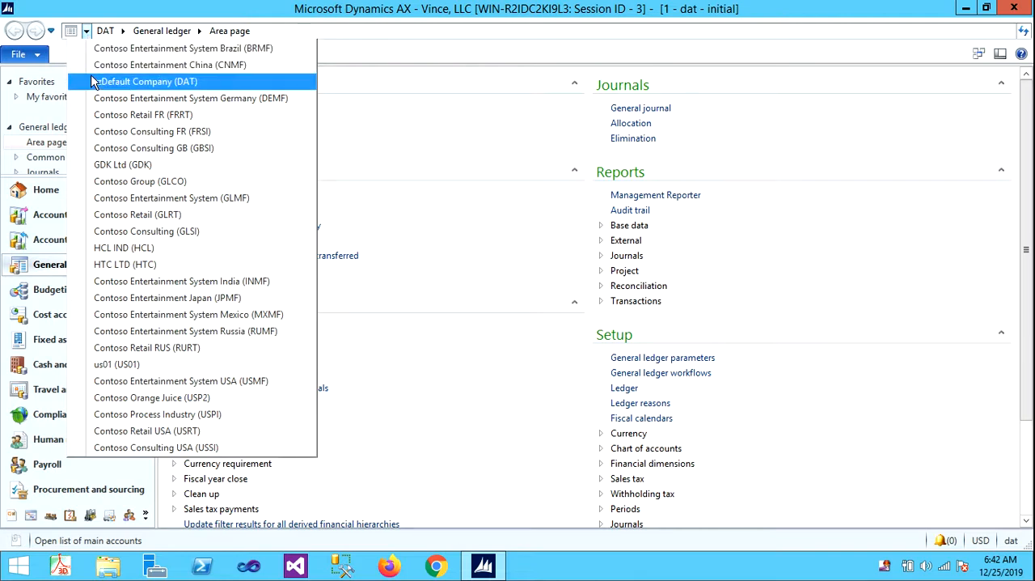
mouse_move(126, 265)
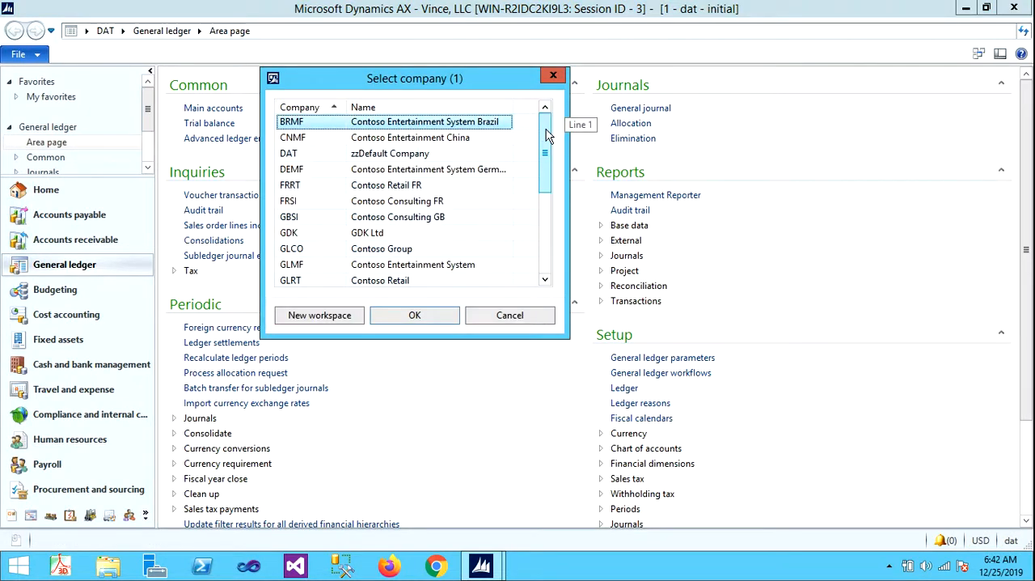
scroll(down, 3)
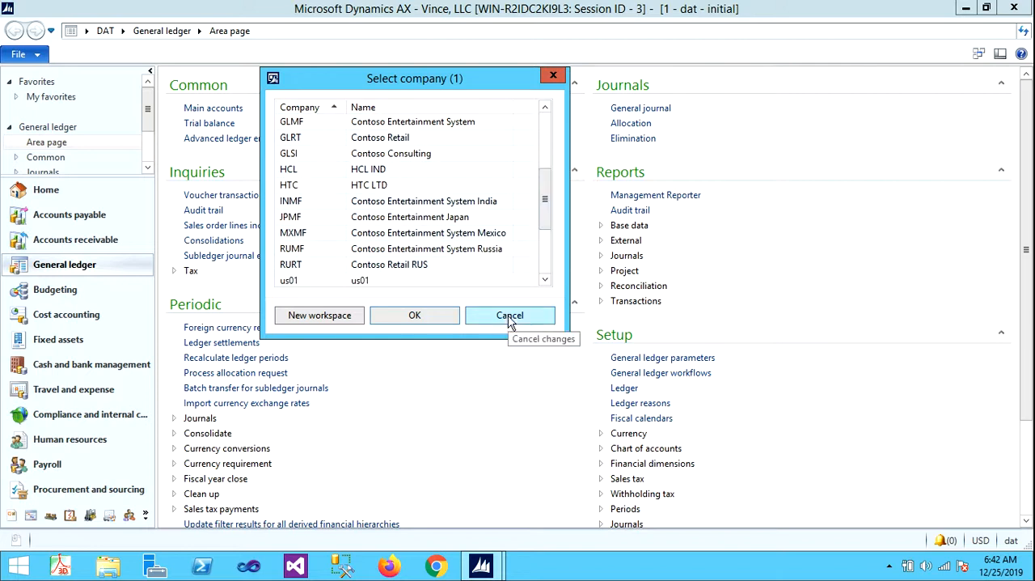
Switch the working company to HCL IND and scroll its General ledger page to the Organization setup entries.
click(509, 314)
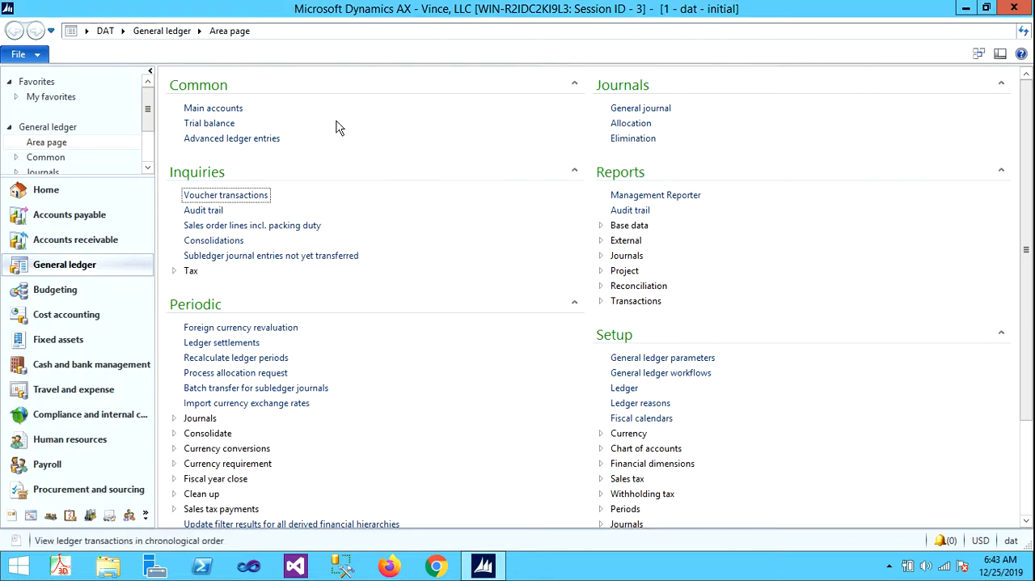
mouse_move(126, 80)
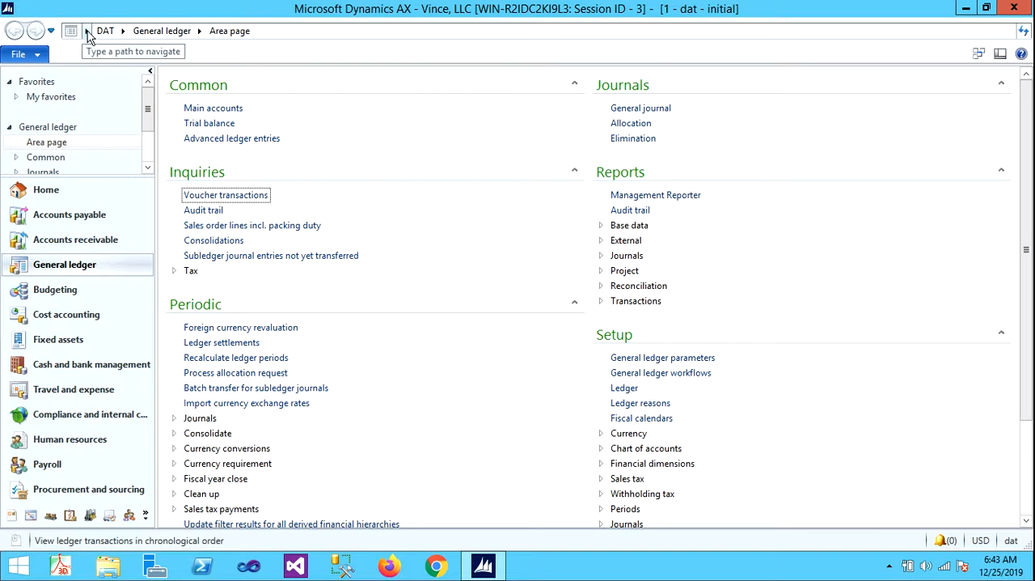
click(86, 31)
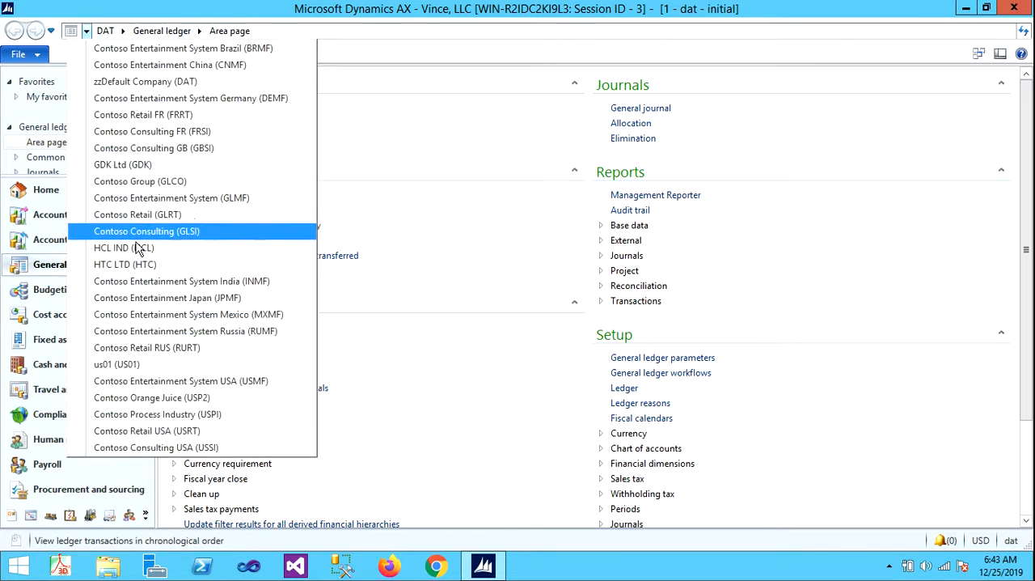
click(123, 247)
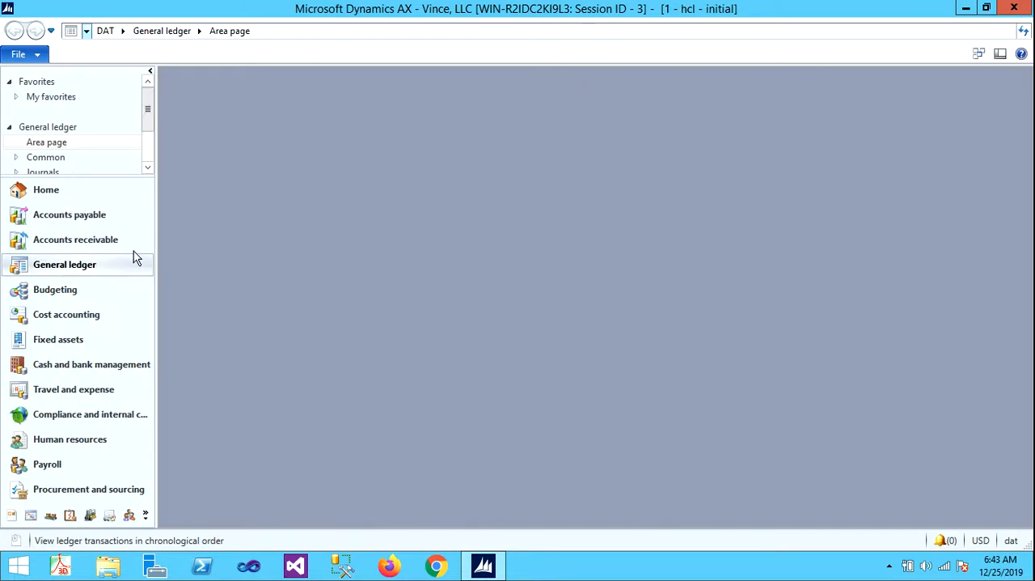
mouse_move(415, 223)
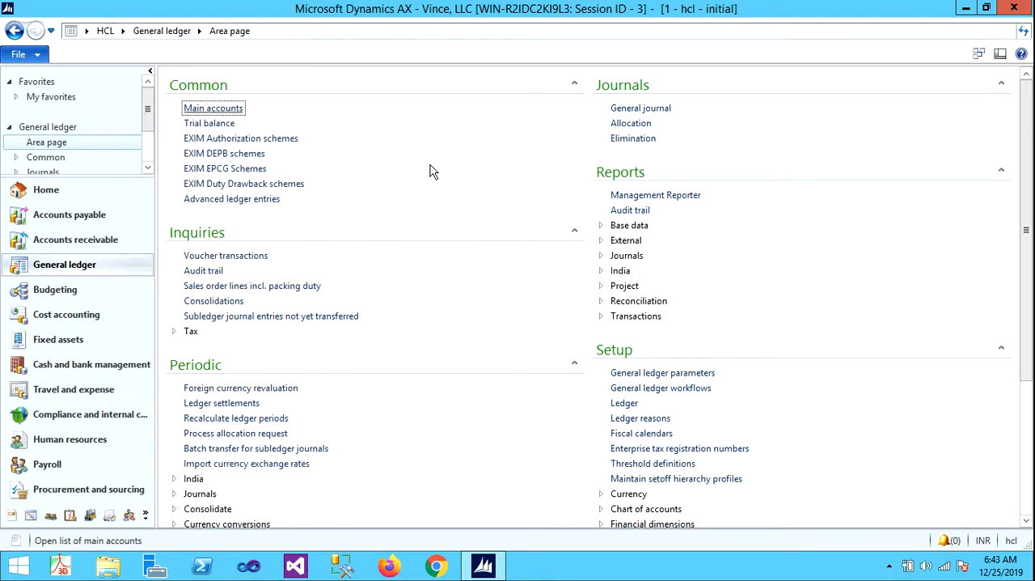
scroll(down, 3)
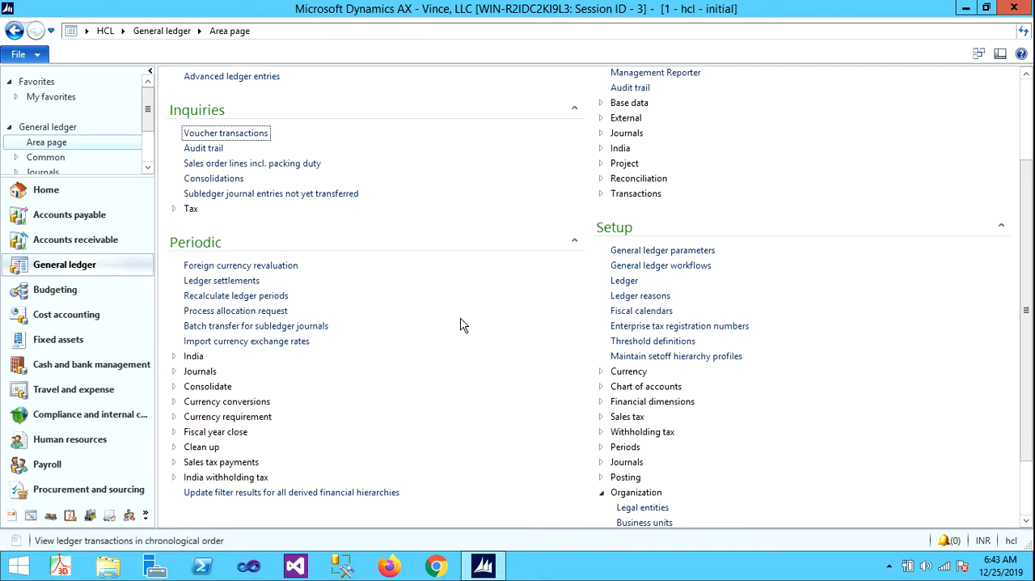
scroll(down, 3)
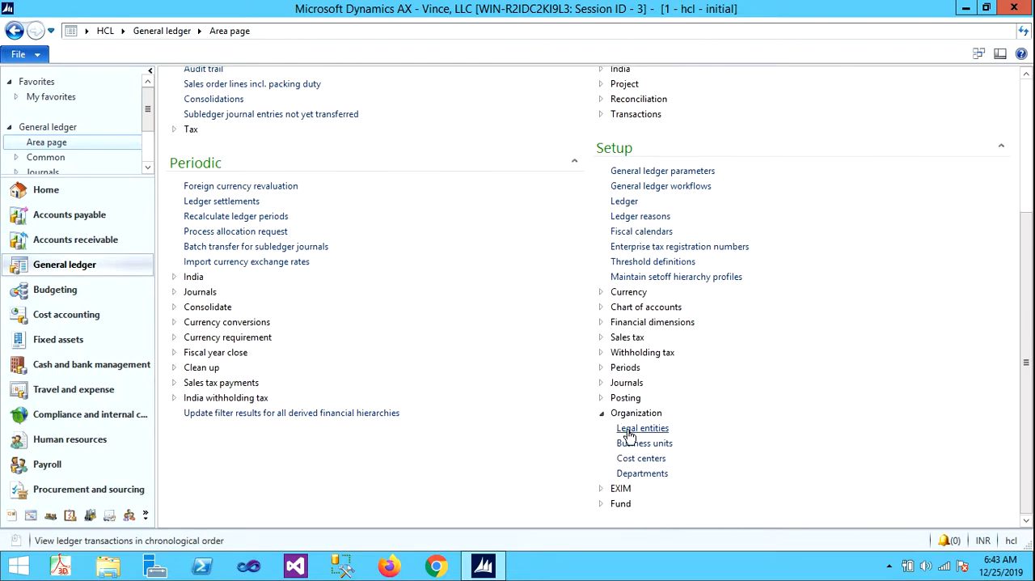
click(642, 427)
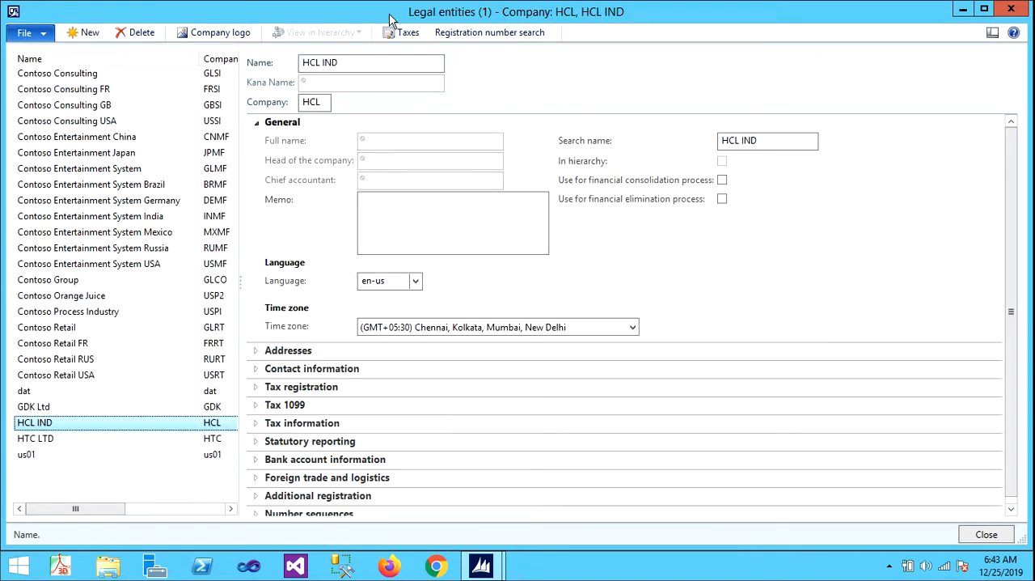
mouse_move(239, 21)
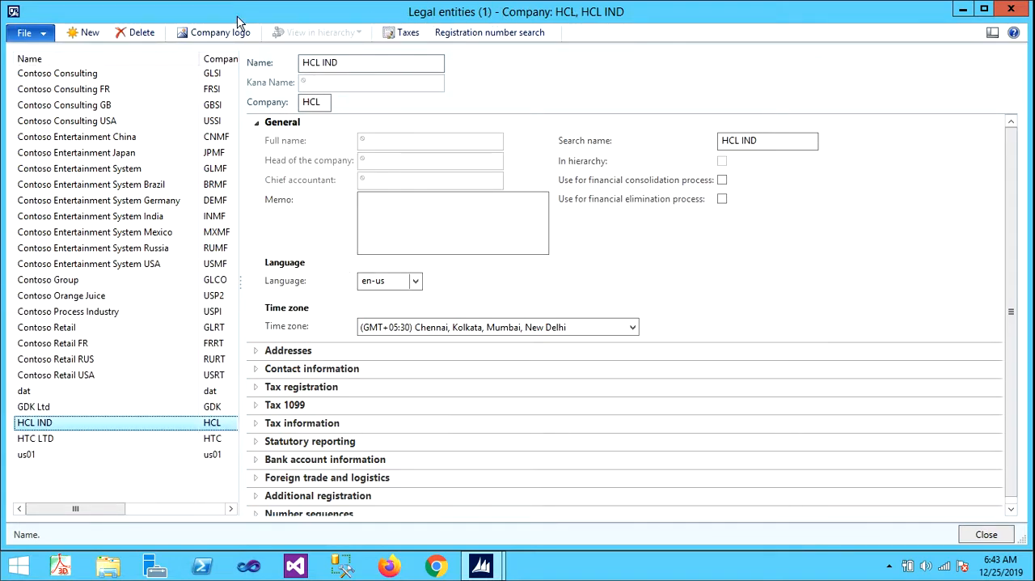
click(91, 32)
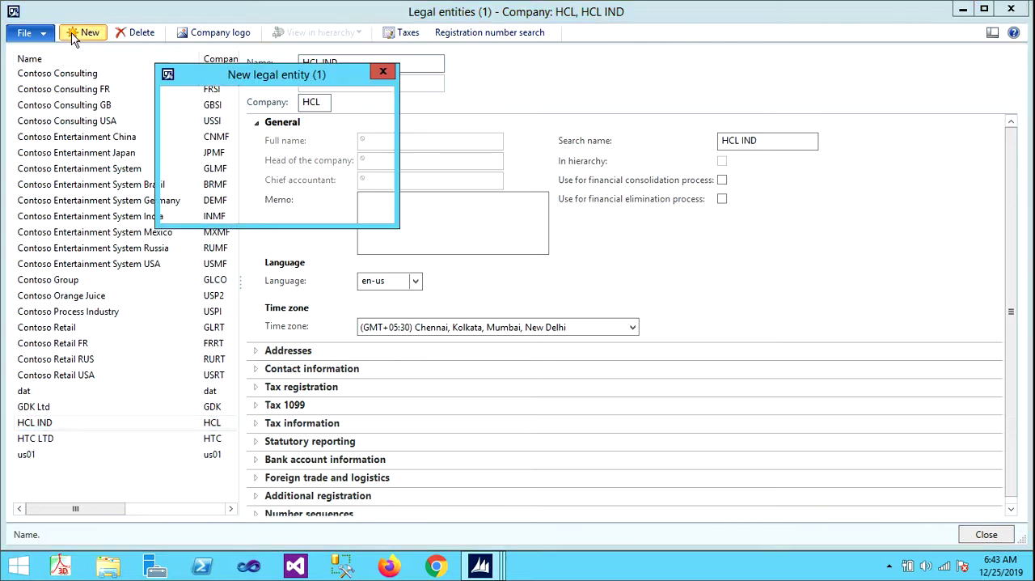
click(91, 32)
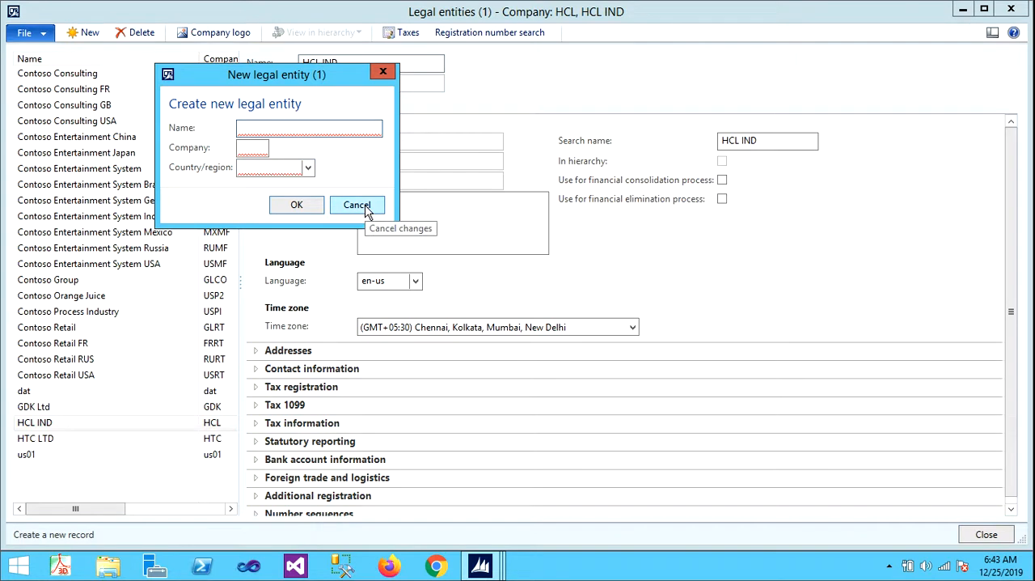
click(356, 204)
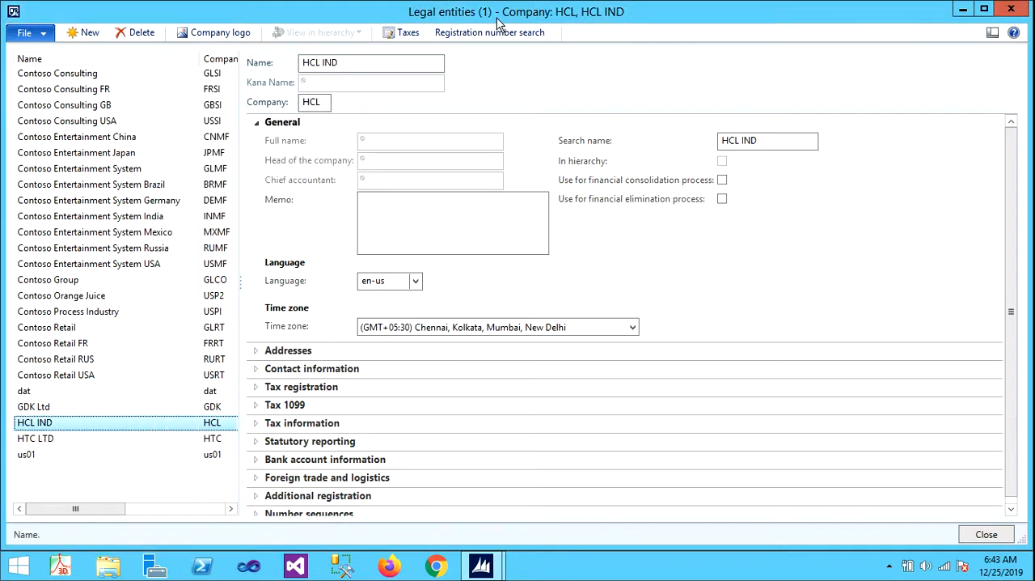
mouse_move(279, 281)
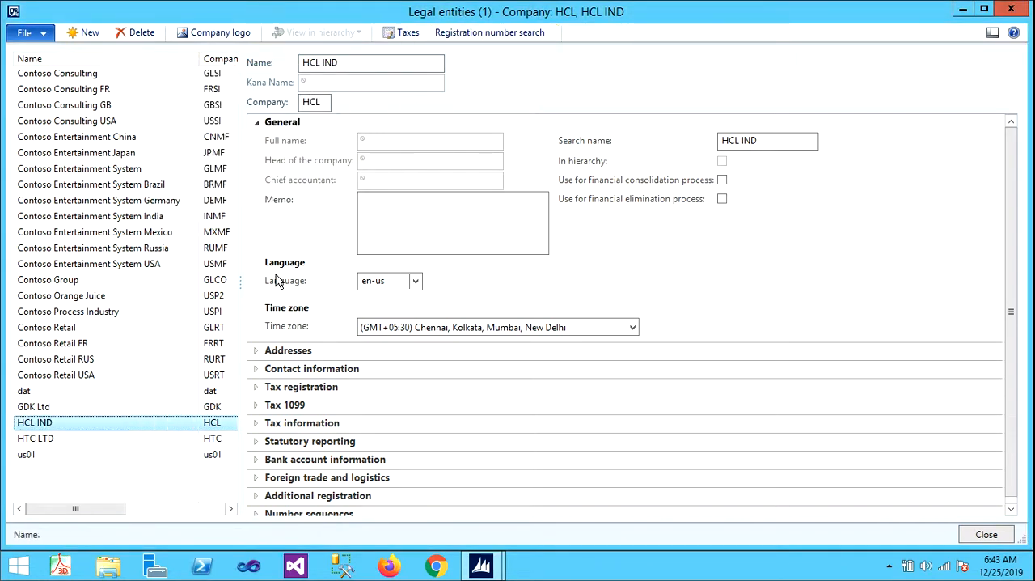
mouse_move(521, 15)
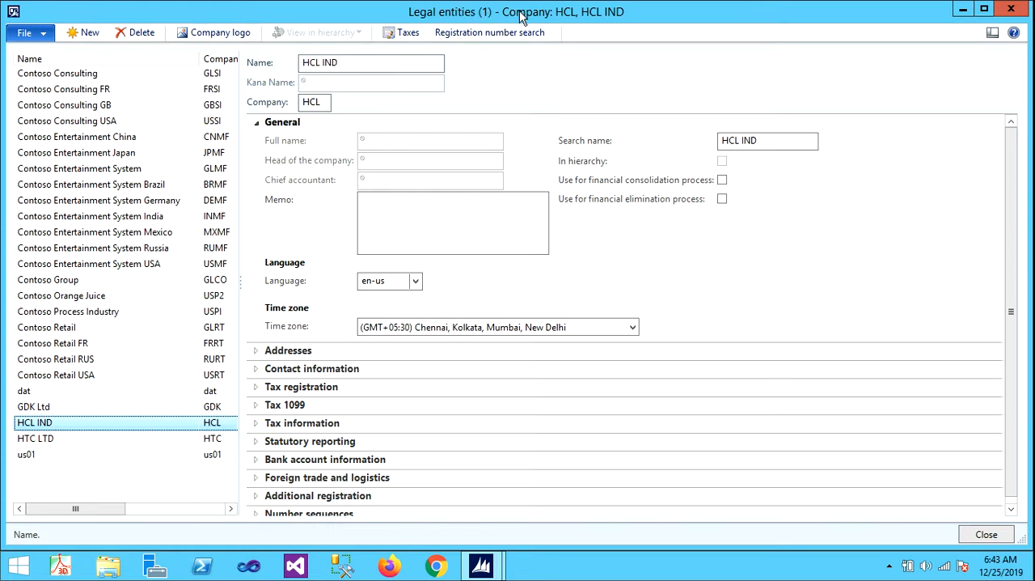
mouse_move(699, 26)
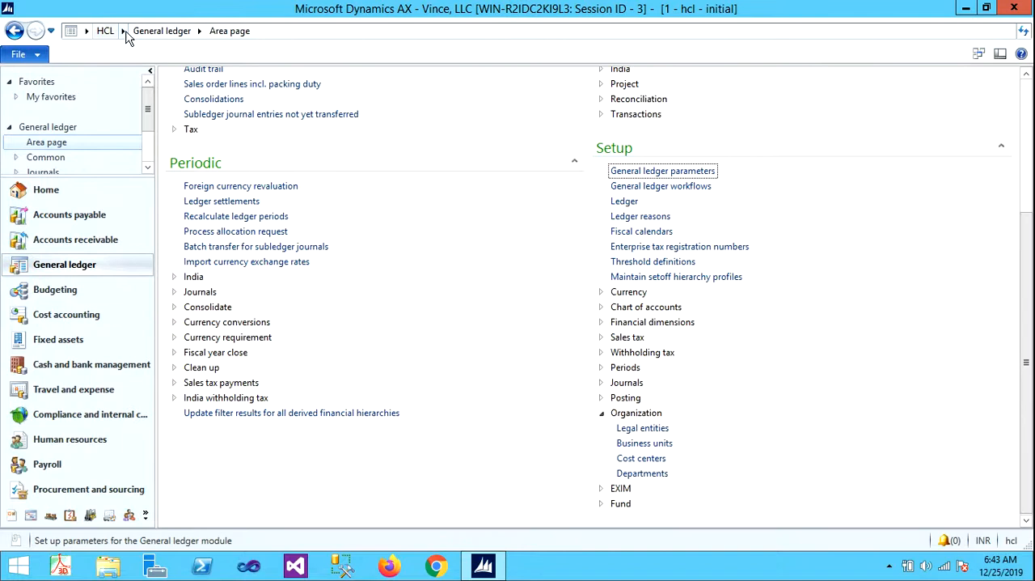
Go to Organization administration and open the Legal entities form showing HCL IND.
click(123, 31)
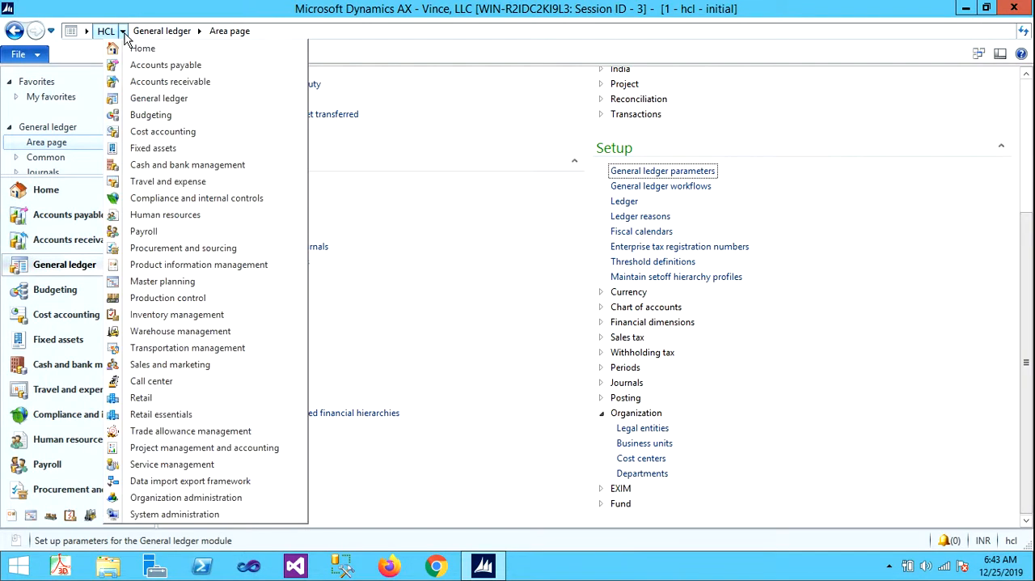
mouse_move(185, 498)
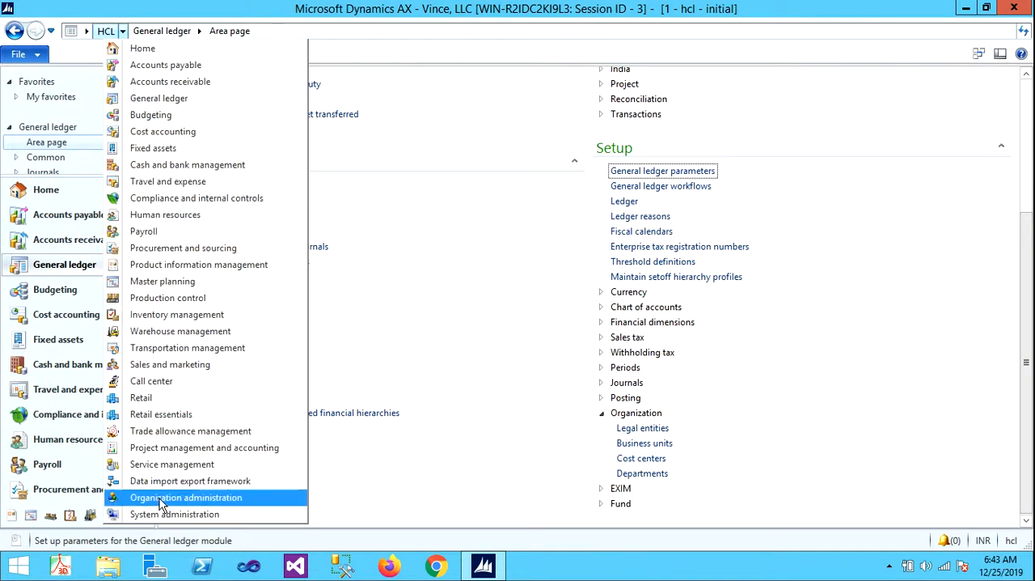
click(186, 498)
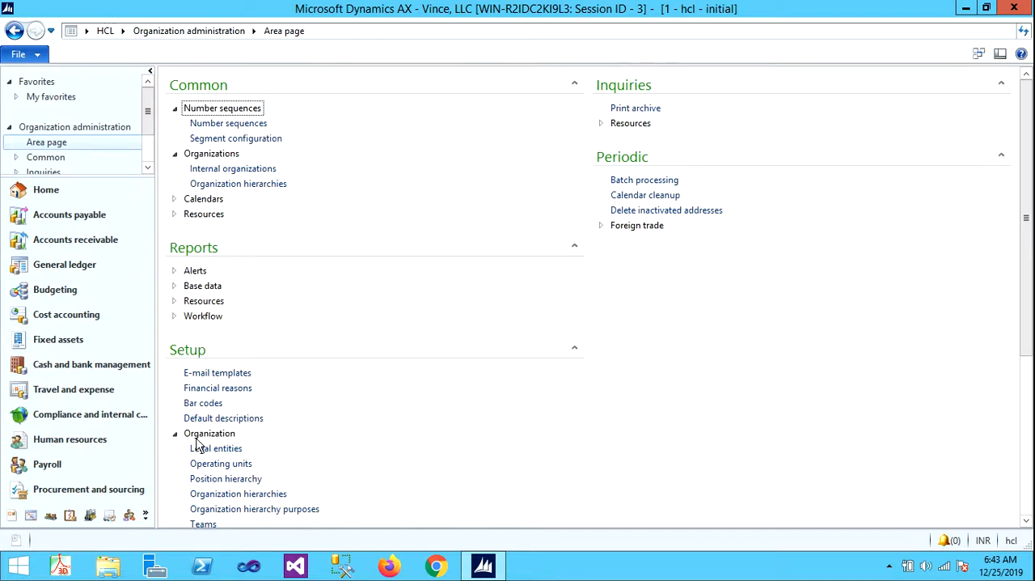
mouse_move(216, 448)
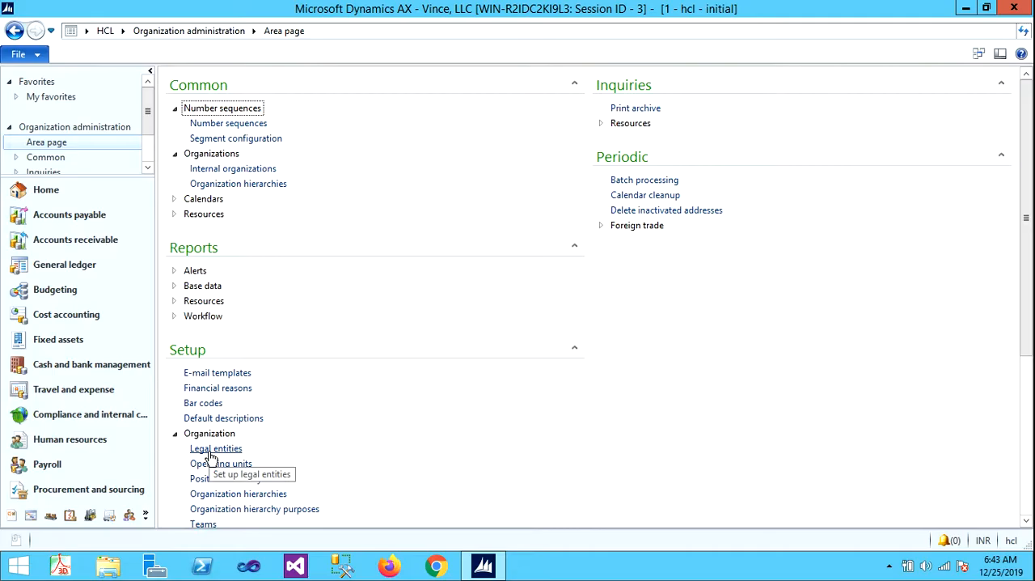
click(217, 448)
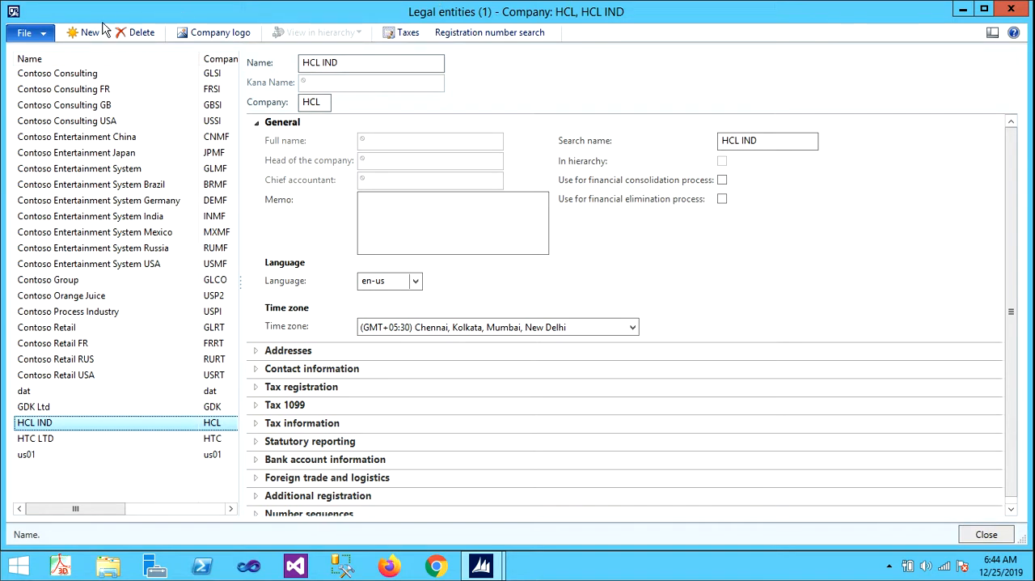
Create legal entity MADX, company MADX, country/region IND, and confirm with OK.
click(91, 33)
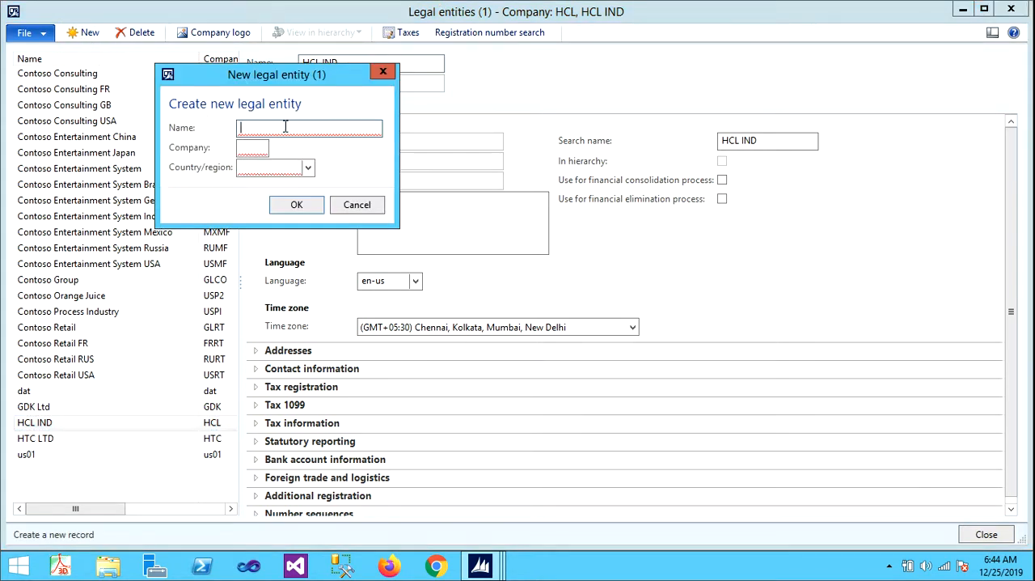
text(MA)
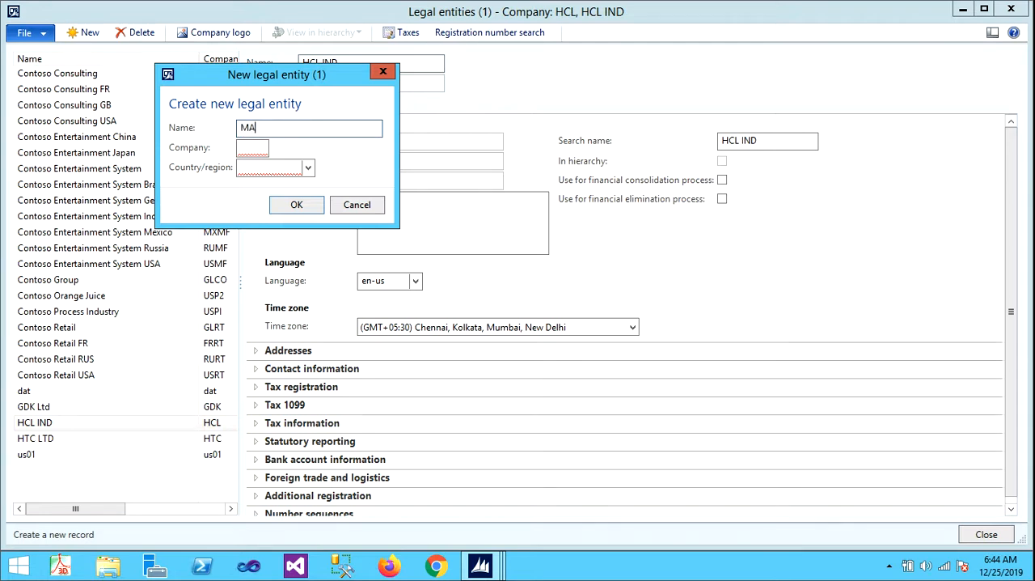
text(DX)
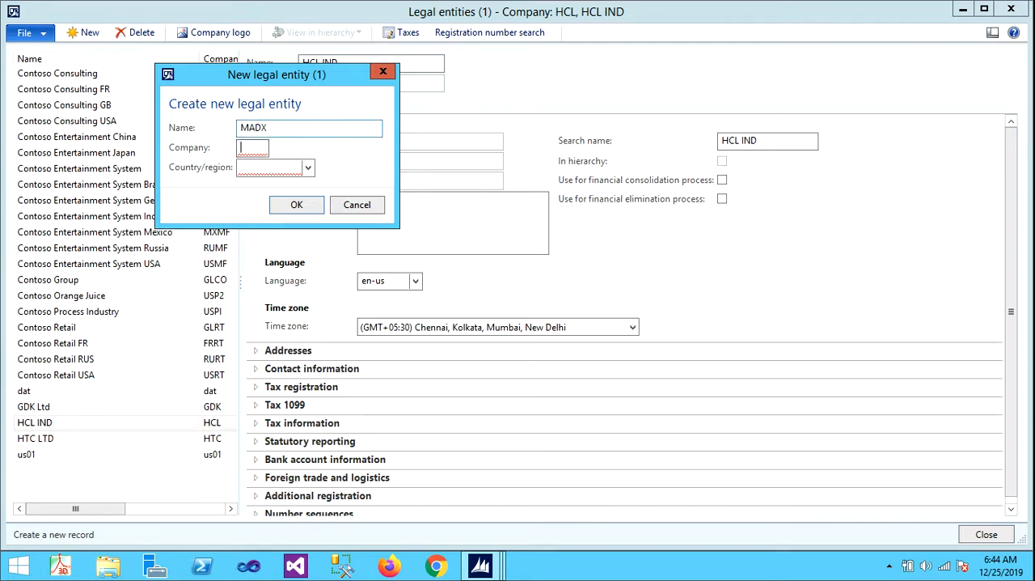
text(MADX)
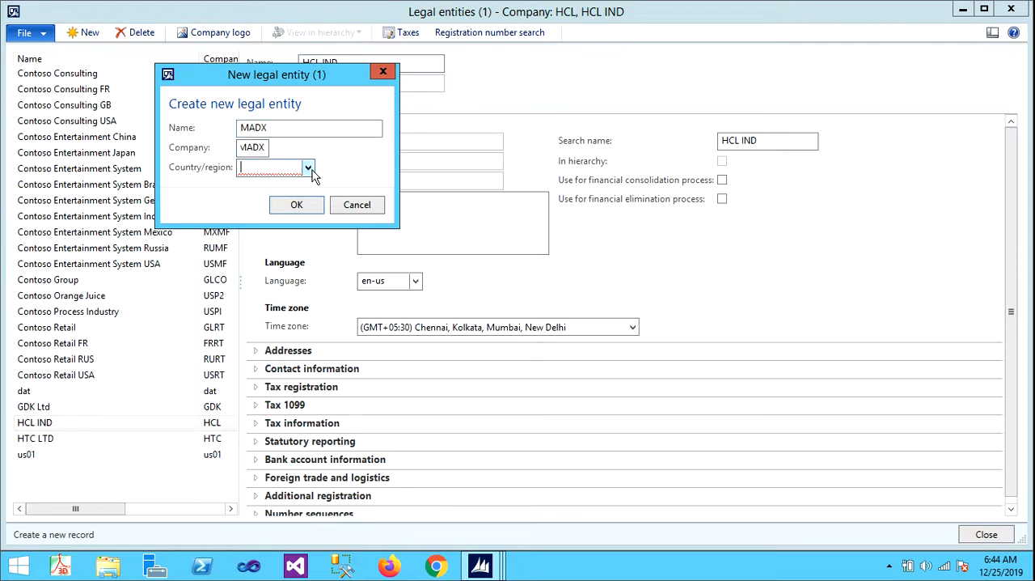
click(307, 167)
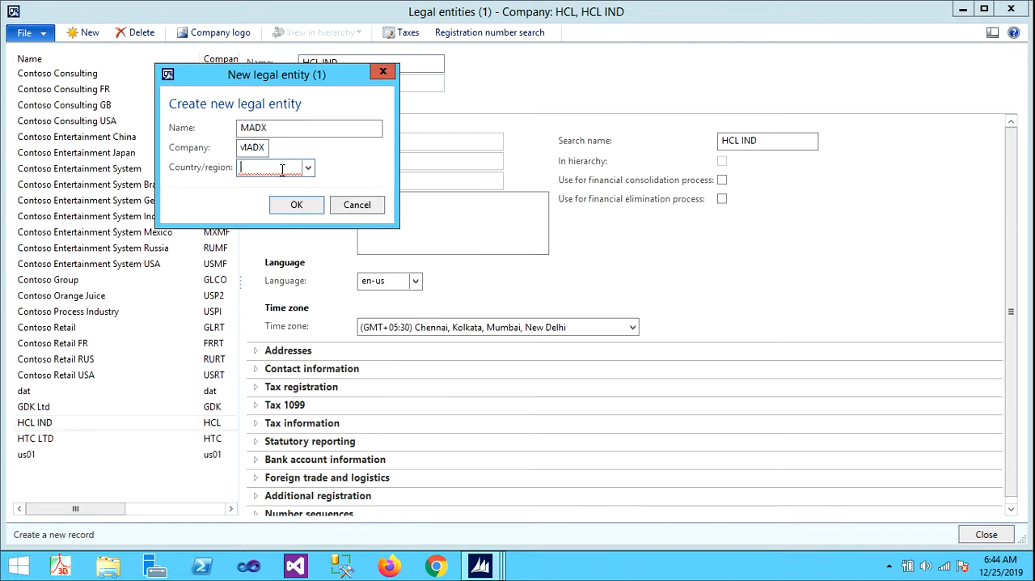
text(IND)
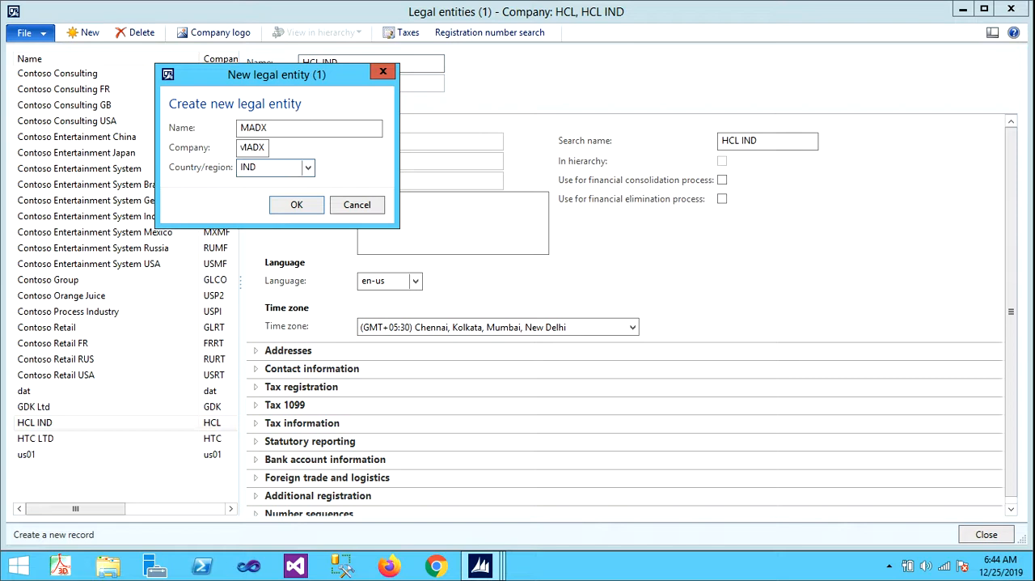
triple_click(309, 127)
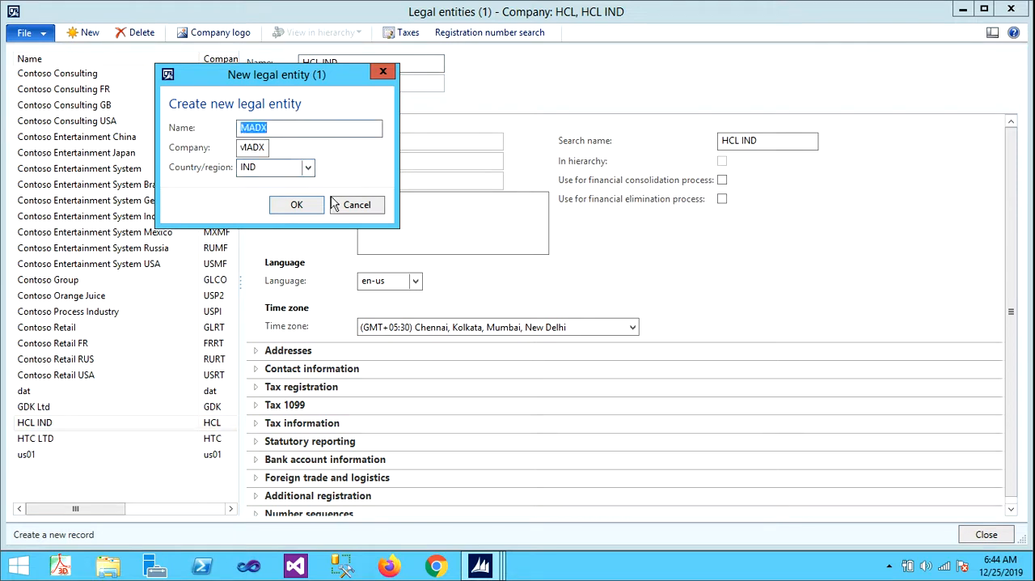
click(296, 204)
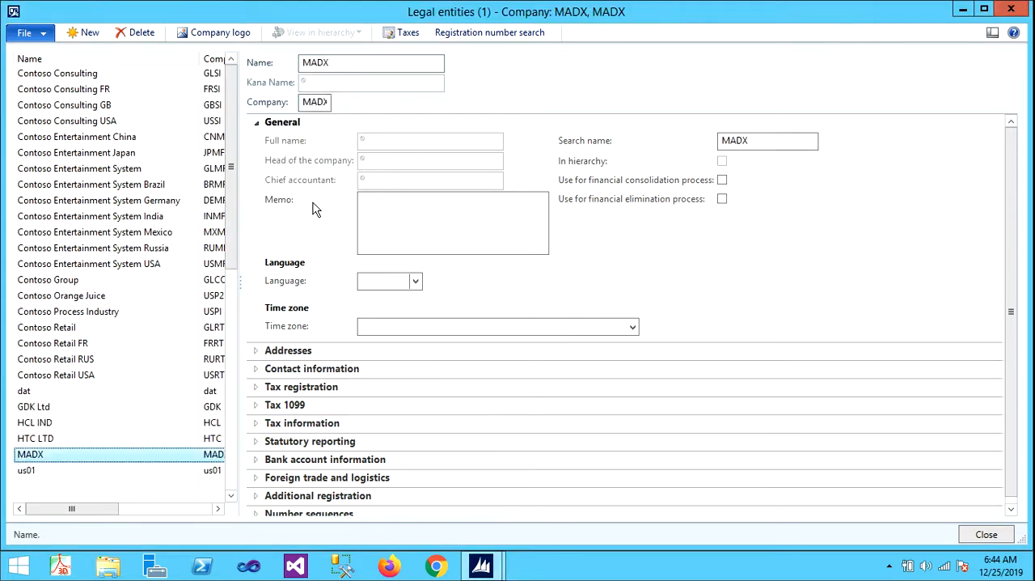
mouse_move(417, 106)
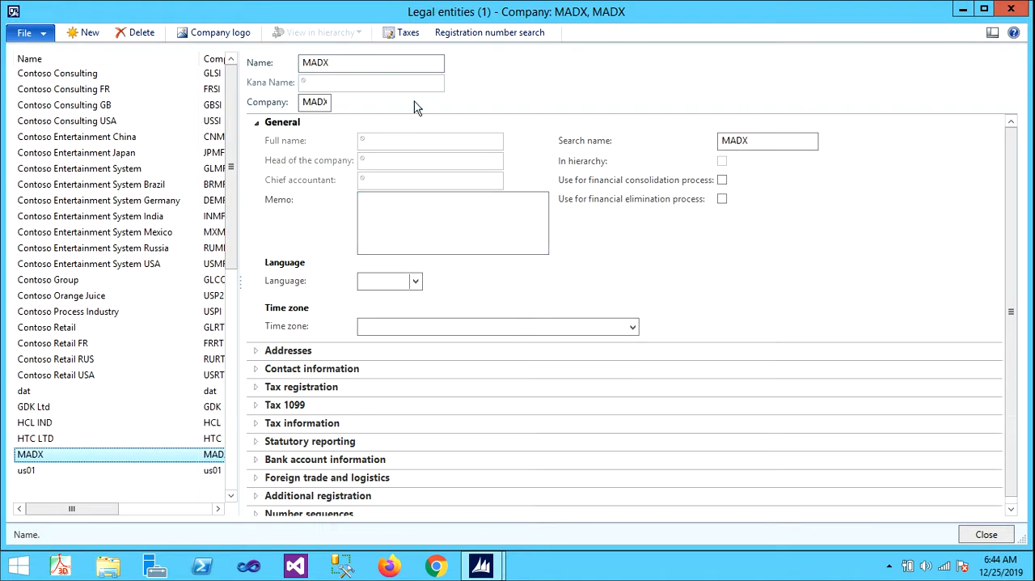
mouse_move(557, 29)
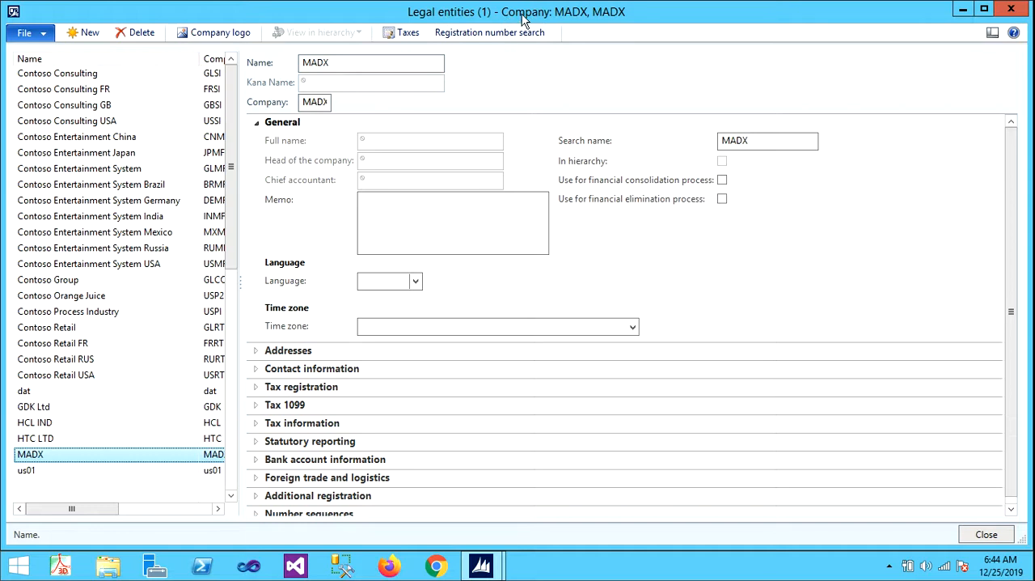
mouse_move(542, 71)
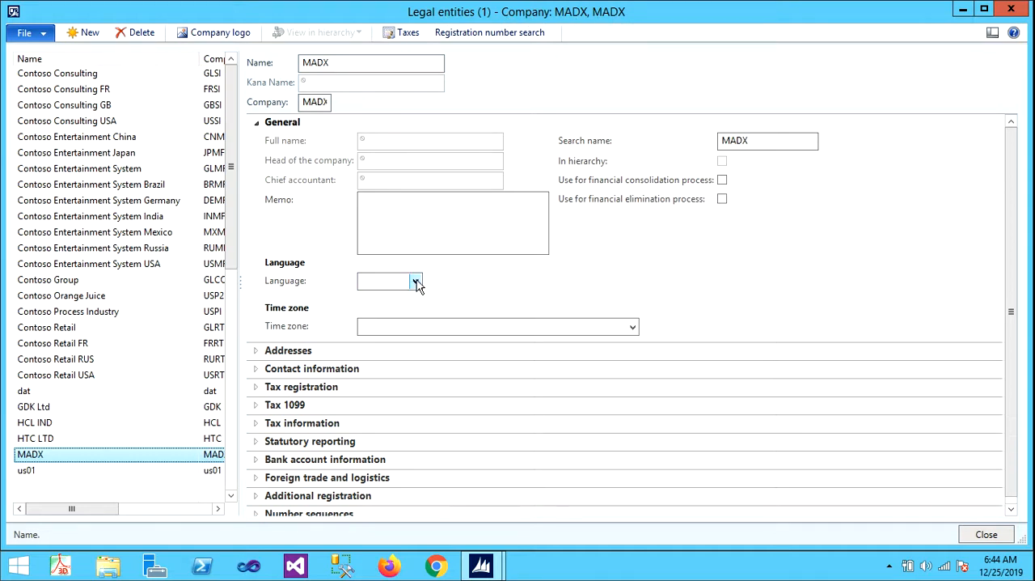
Set MADX's language to en-us and time zone to (GMT+05:30) Chennai, Kolkata, Mumbai, New Delhi.
click(416, 282)
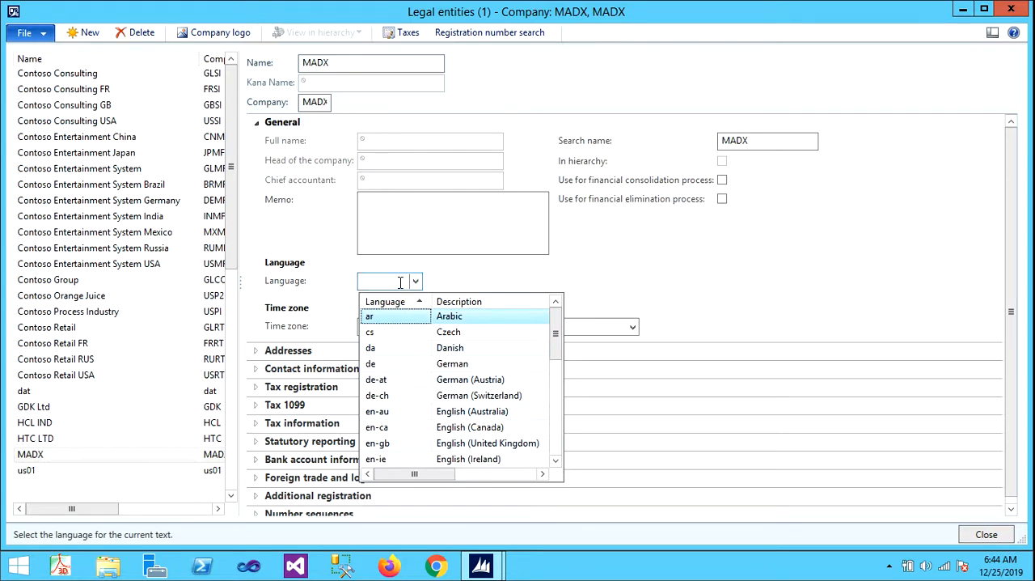
mouse_move(550, 354)
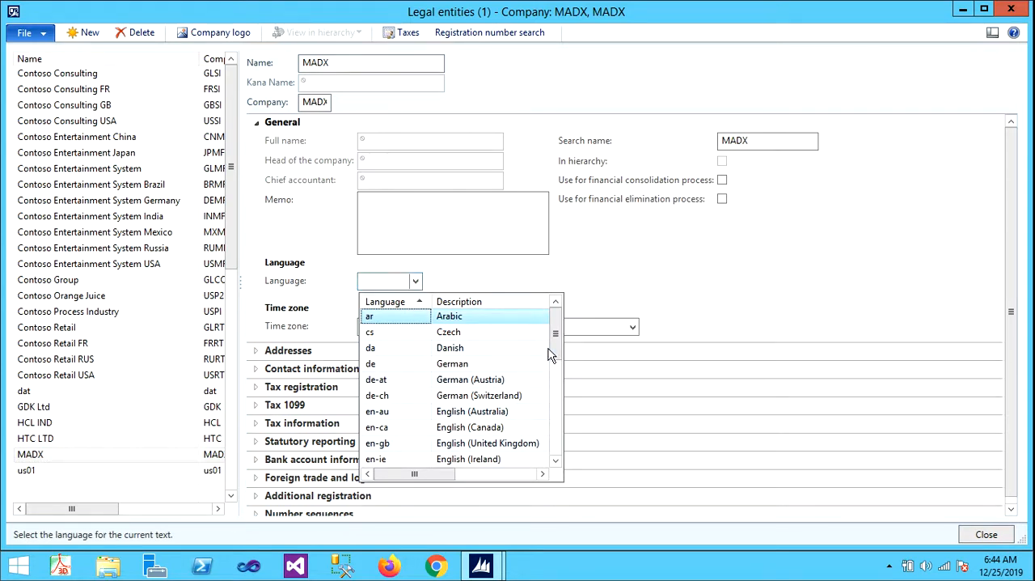
scroll(down, 3)
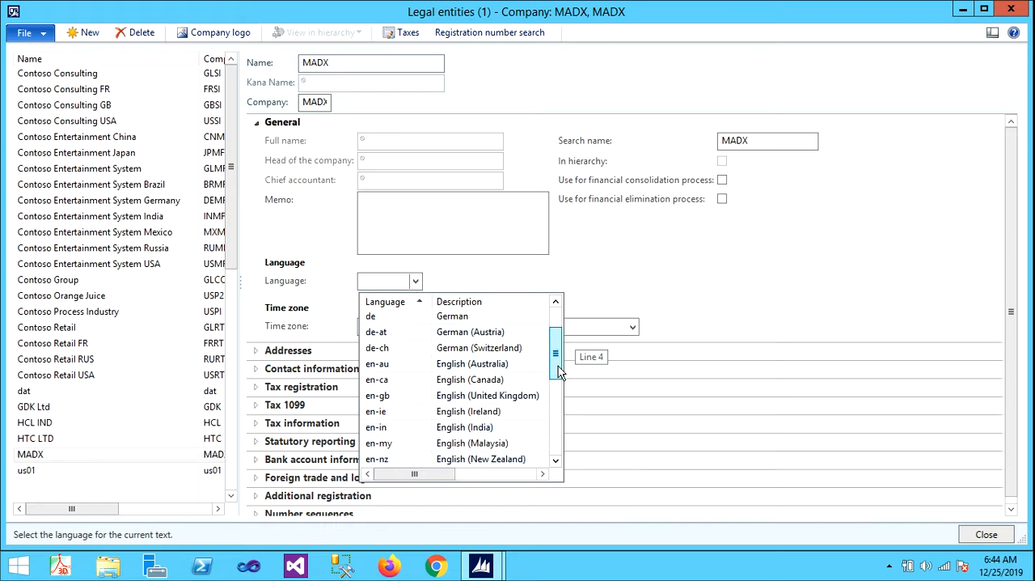
scroll(down, 3)
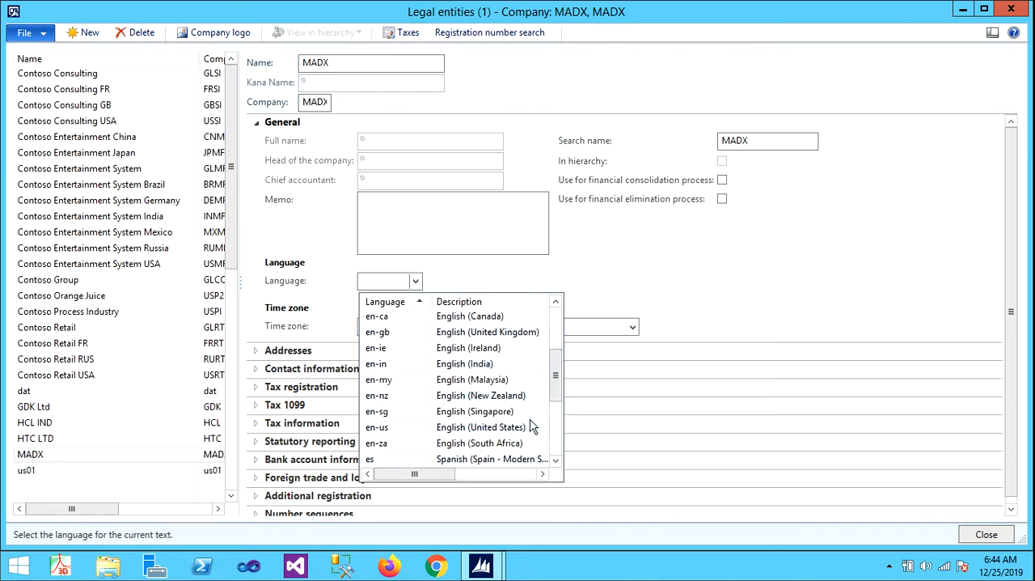
click(375, 427)
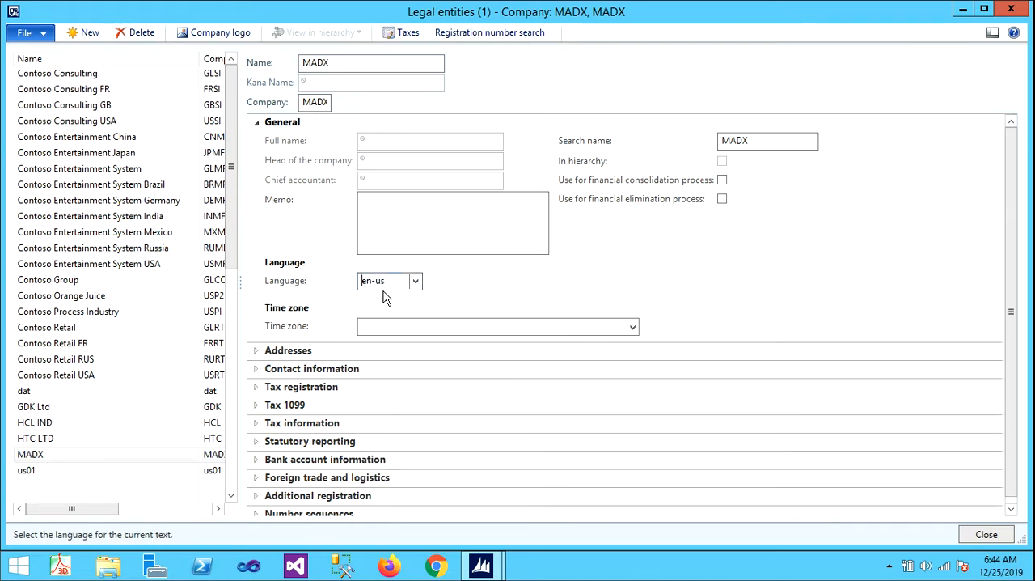
mouse_move(421, 304)
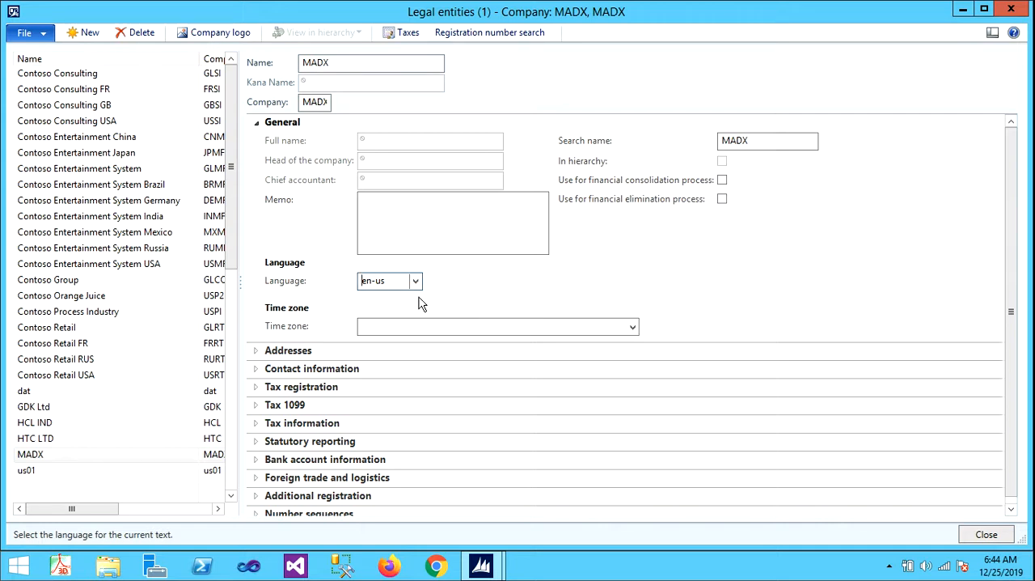
click(634, 327)
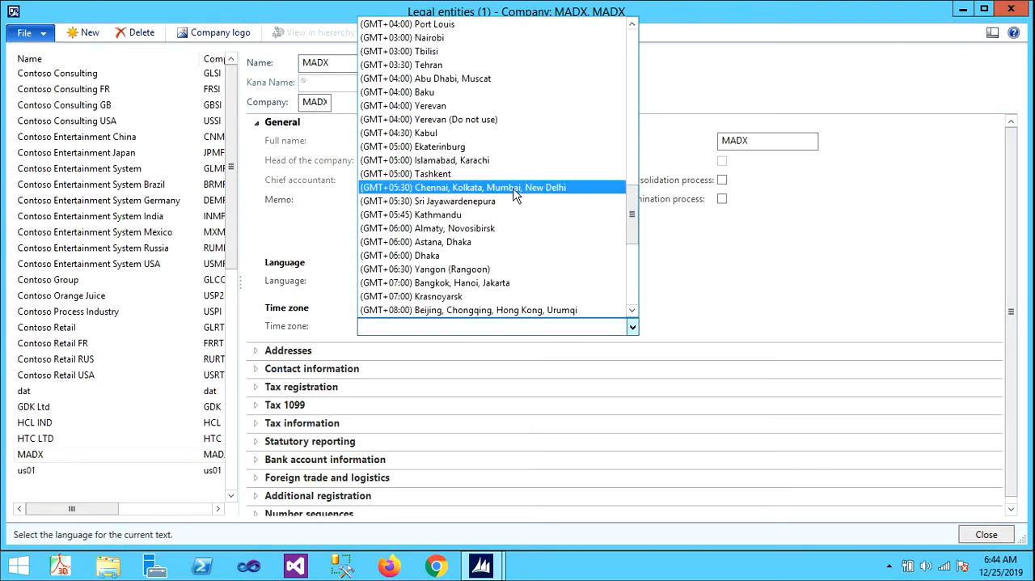
click(463, 188)
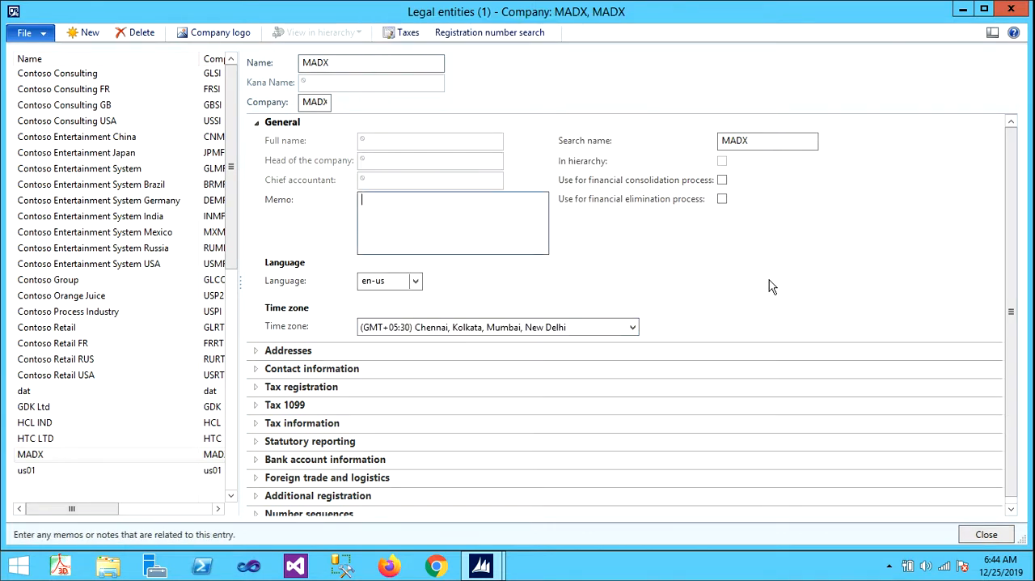
mouse_move(275, 349)
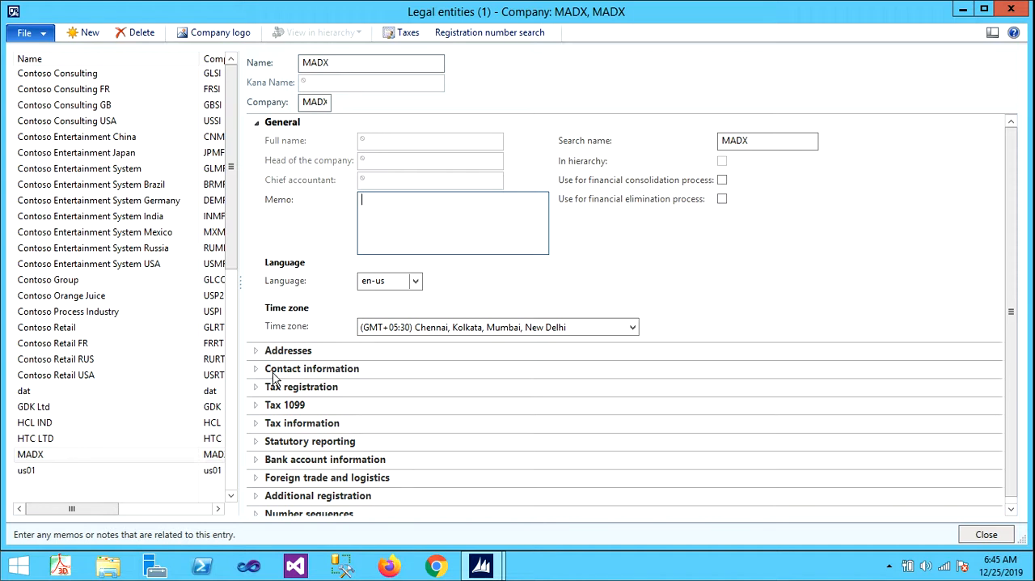
click(310, 369)
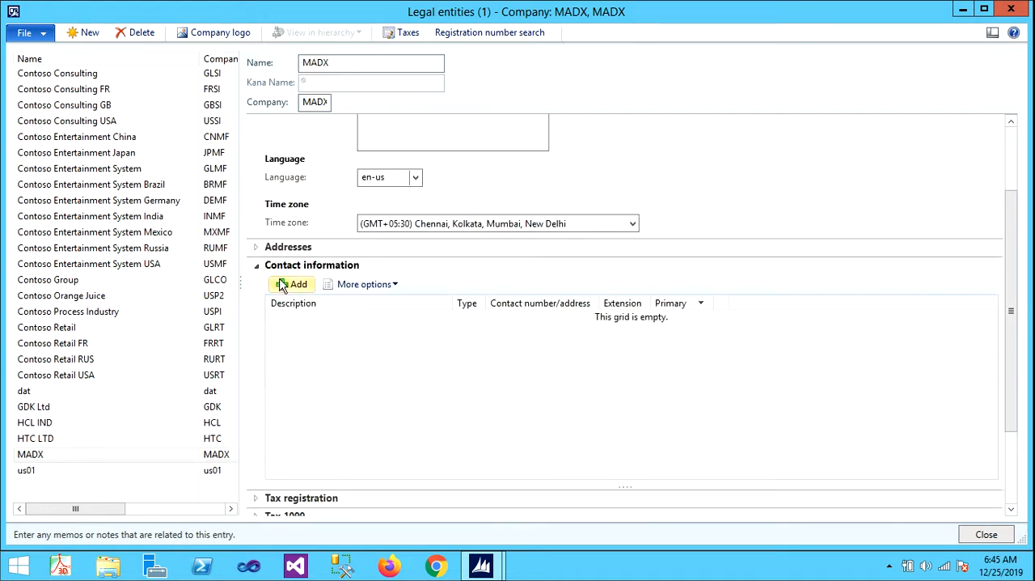
click(292, 285)
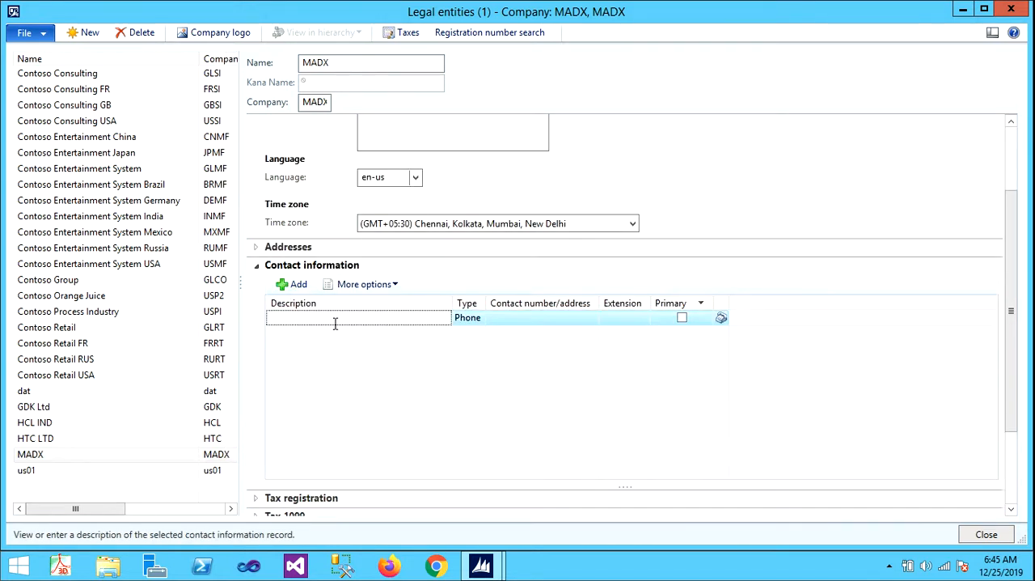
text(Deepak)
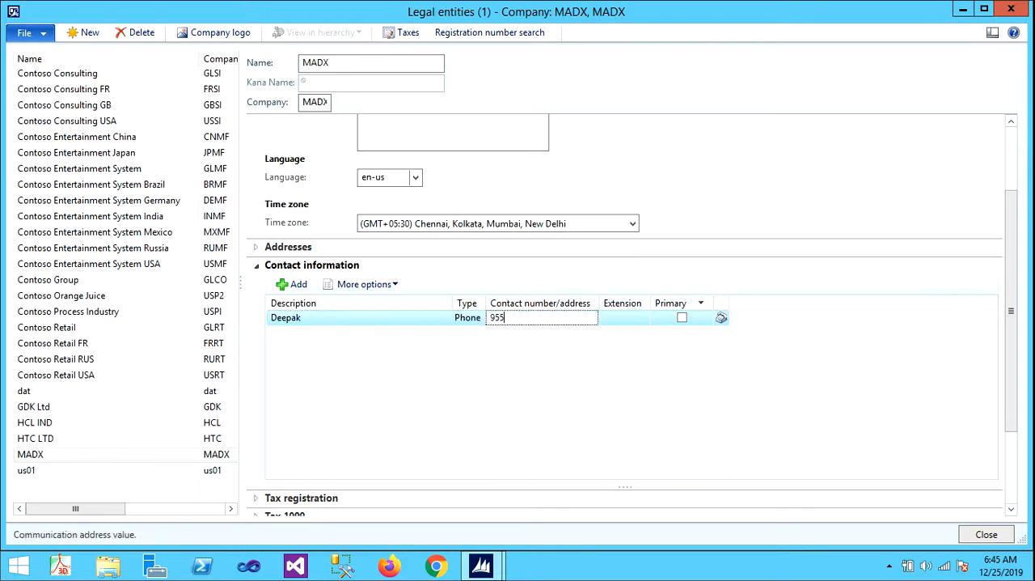
text(0181530)
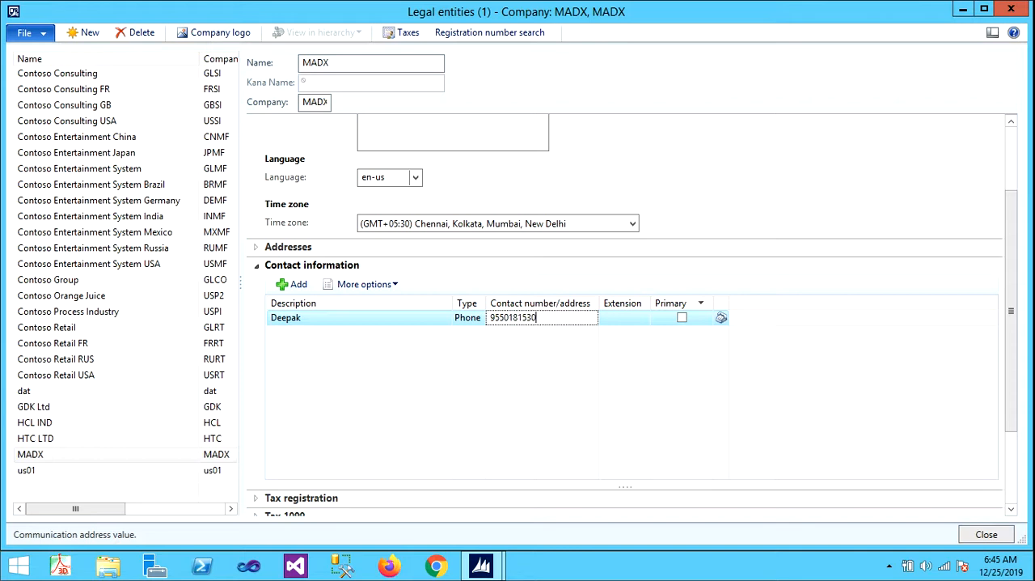
click(293, 285)
text(Deepak)
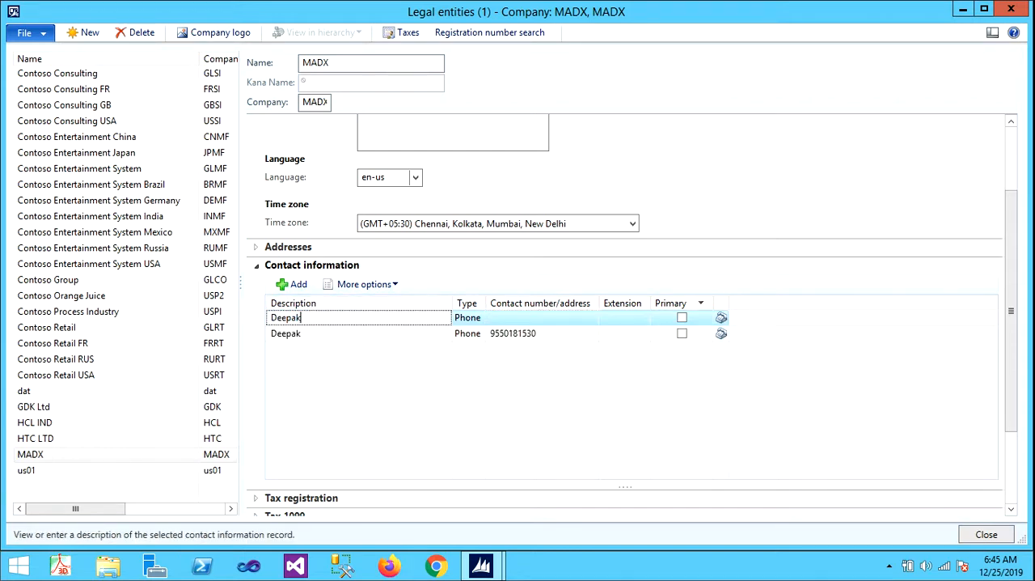
click(467, 317)
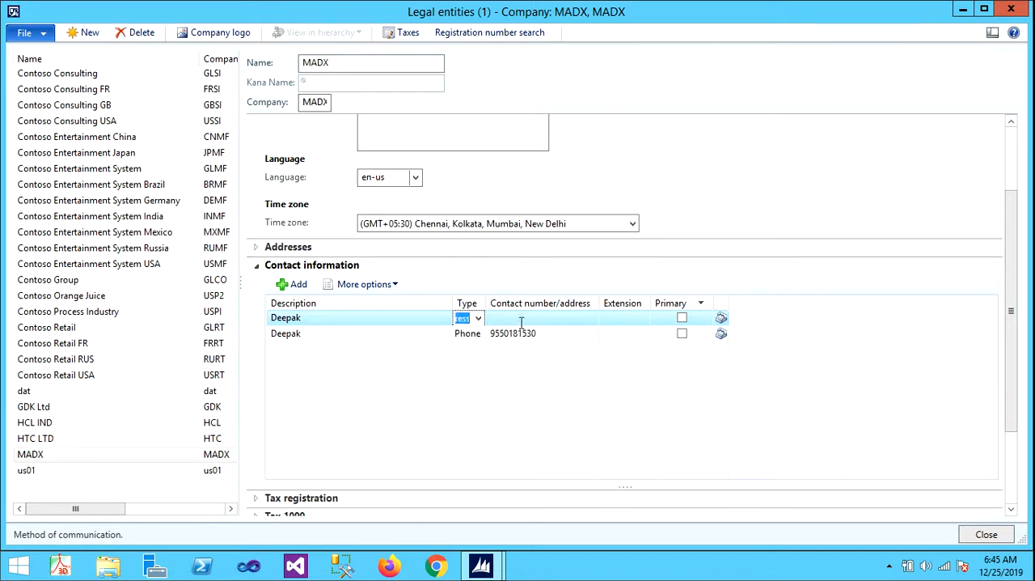
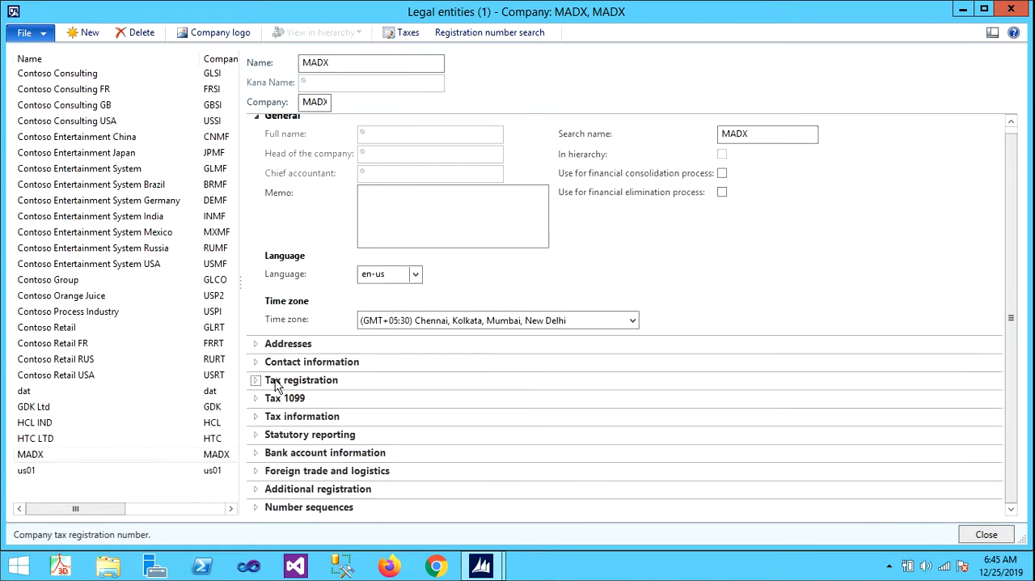
mouse_move(283, 491)
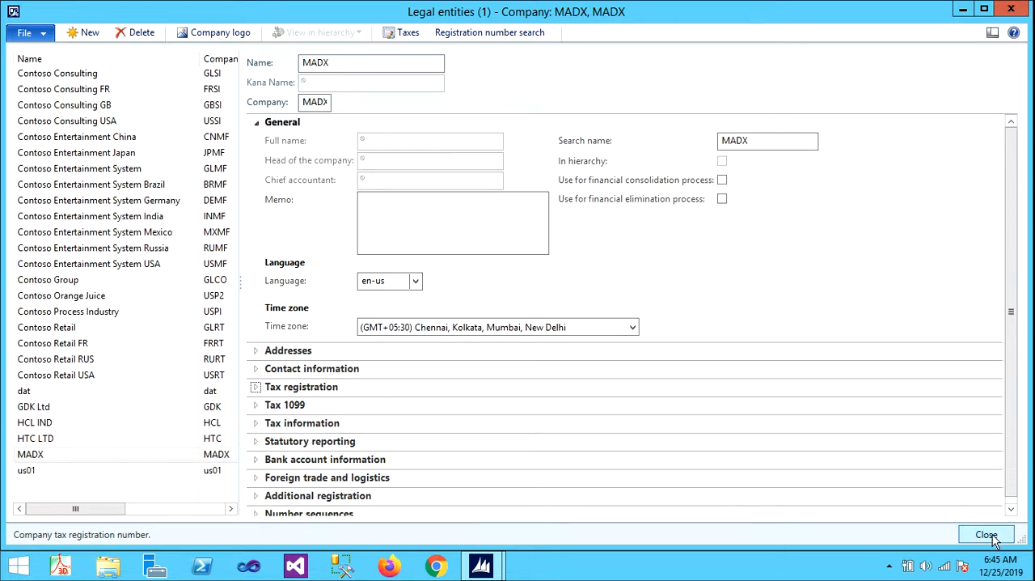
Close the Legal entities form, returning to the Organization administration area page.
click(987, 534)
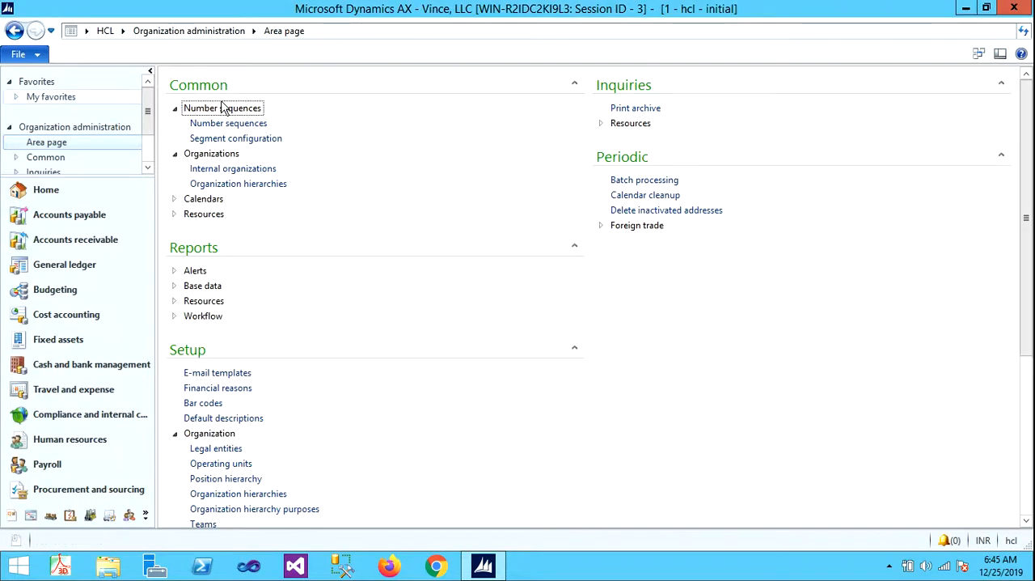
mouse_move(355, 181)
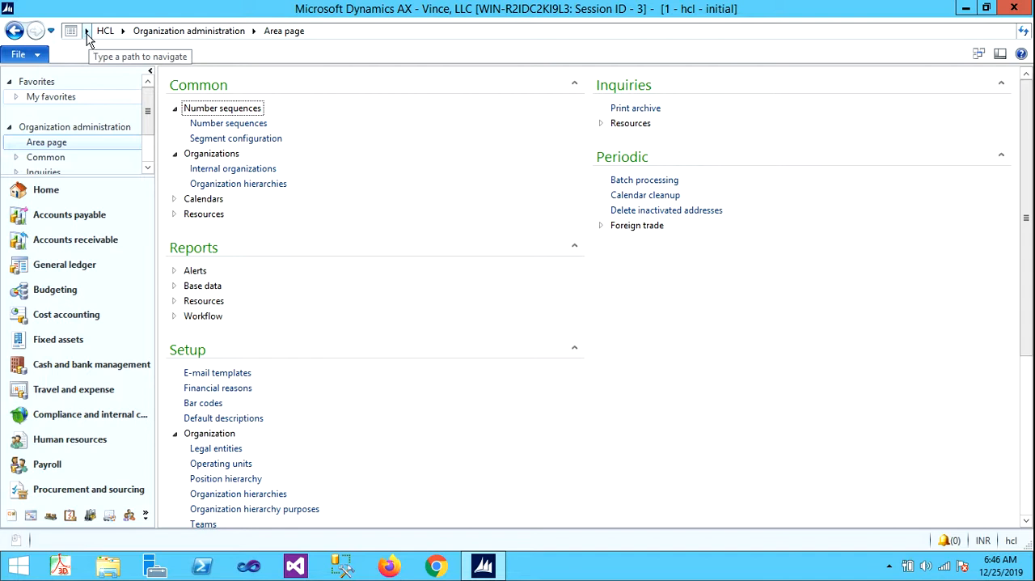
Switch the working company from HCL to the new MADX company via the Select company list.
click(85, 31)
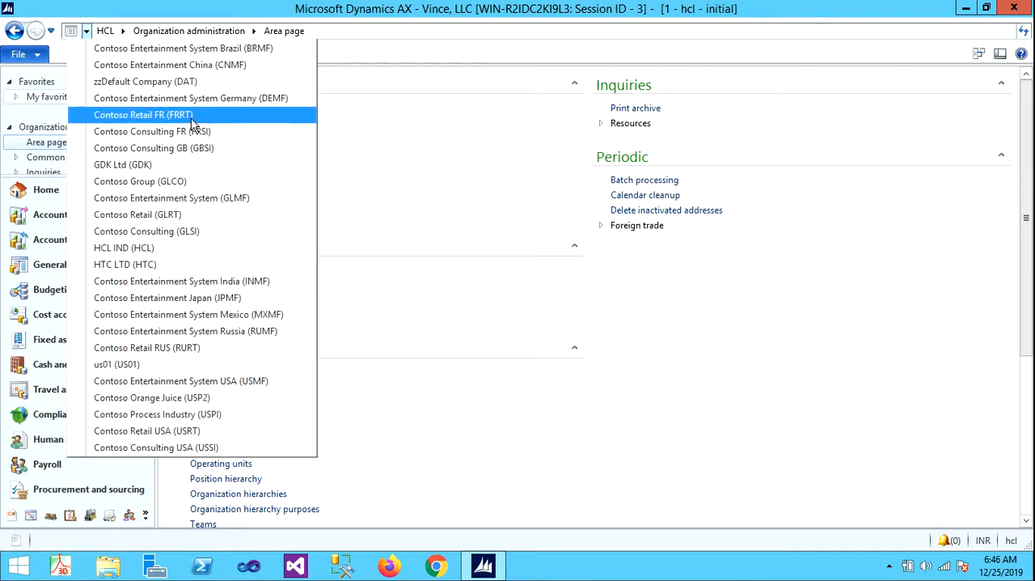
mouse_move(602, 380)
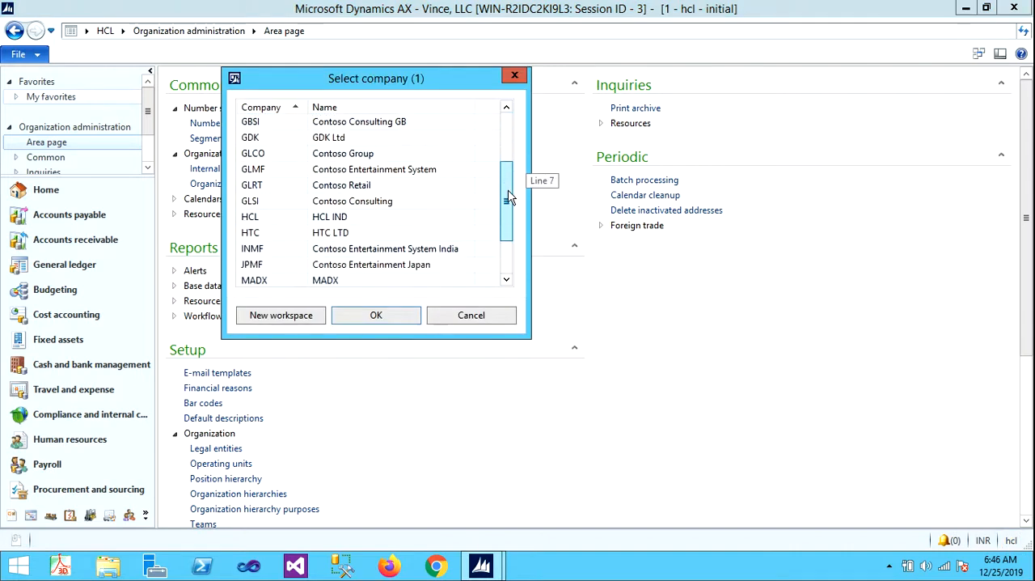
scroll(down, 3)
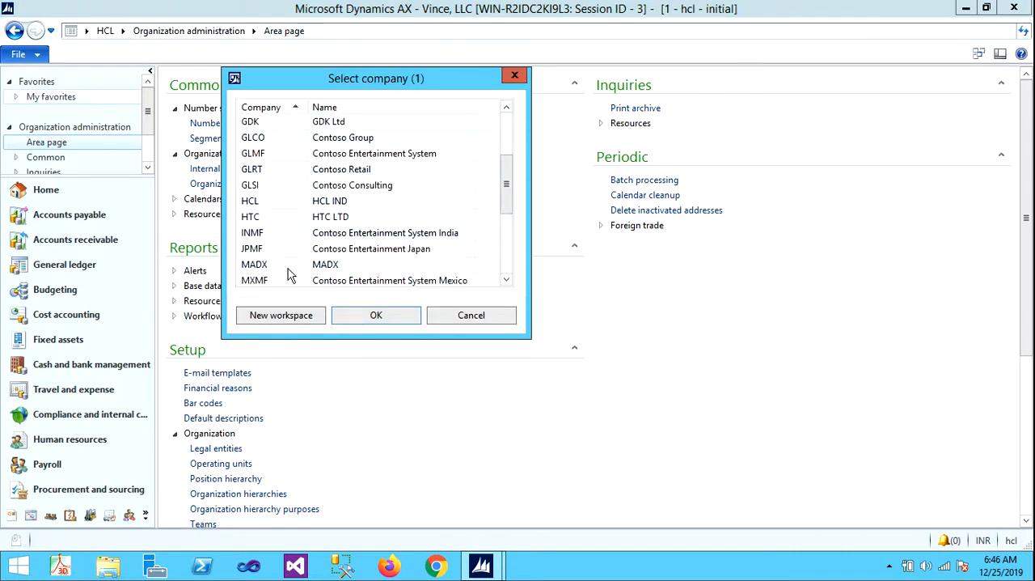
mouse_move(343, 269)
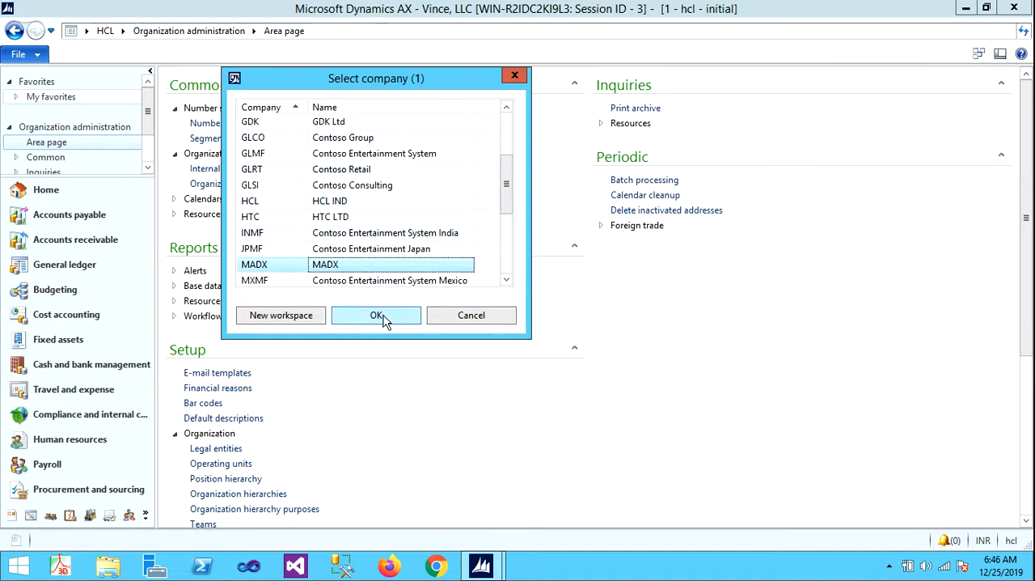
click(375, 314)
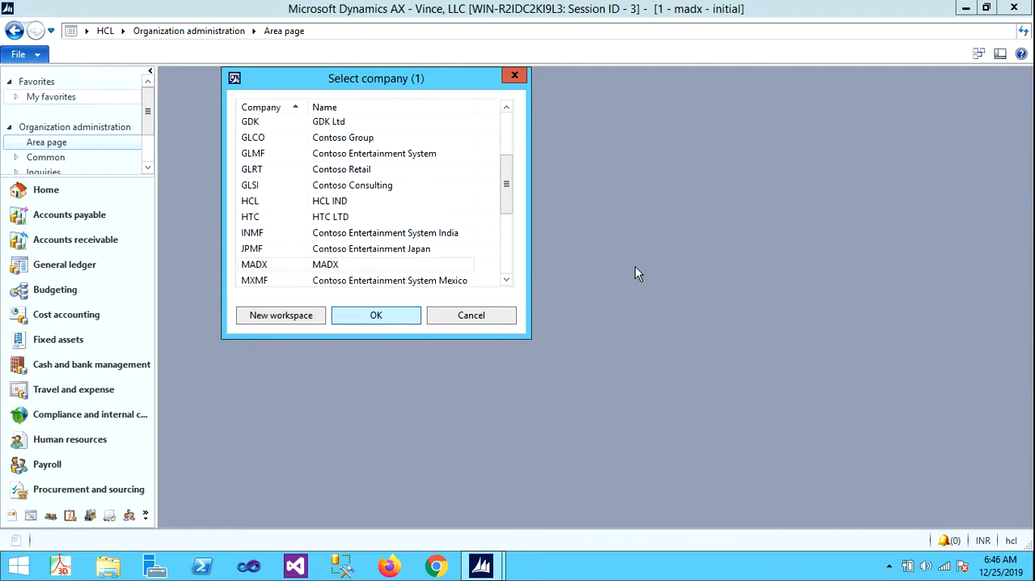
click(376, 314)
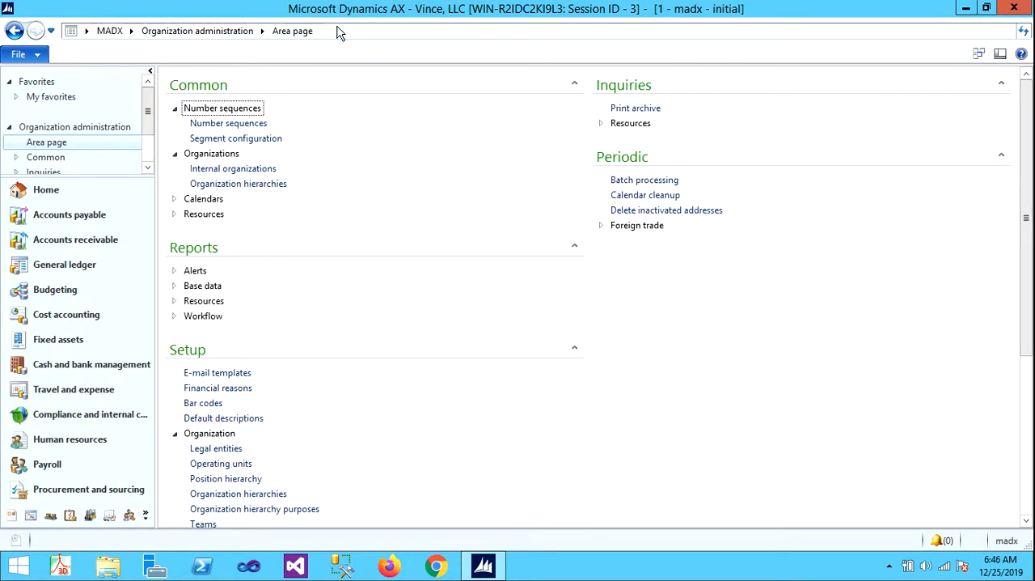
mouse_move(170, 201)
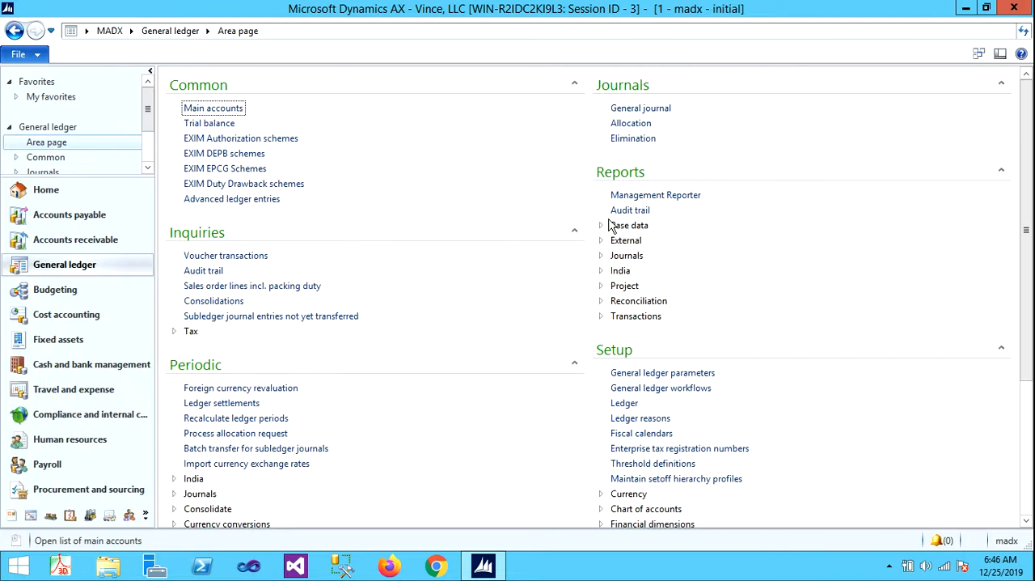
mouse_move(625, 403)
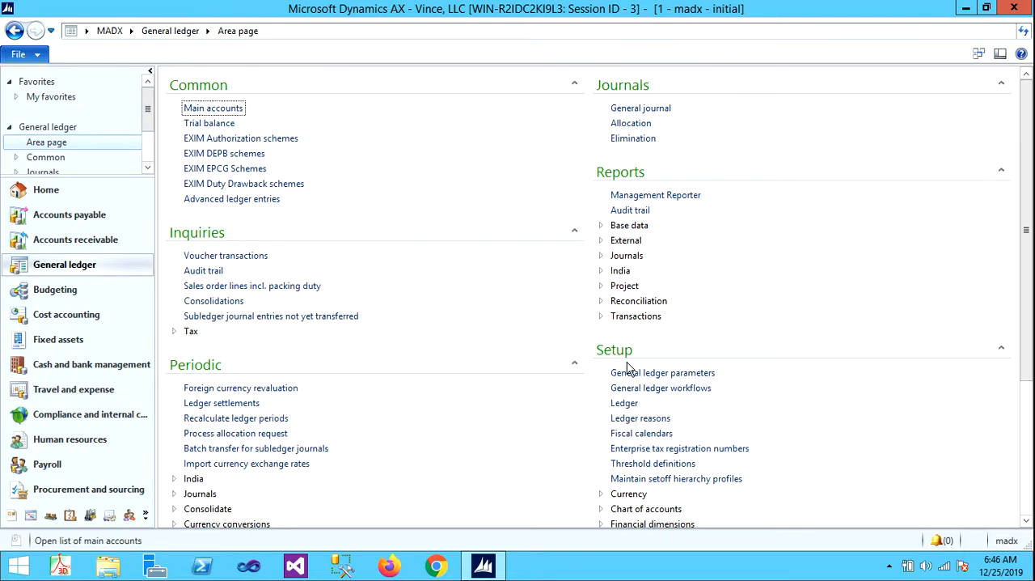
Open the Ledger setup form from General ledger > Setup for MADX.
click(624, 403)
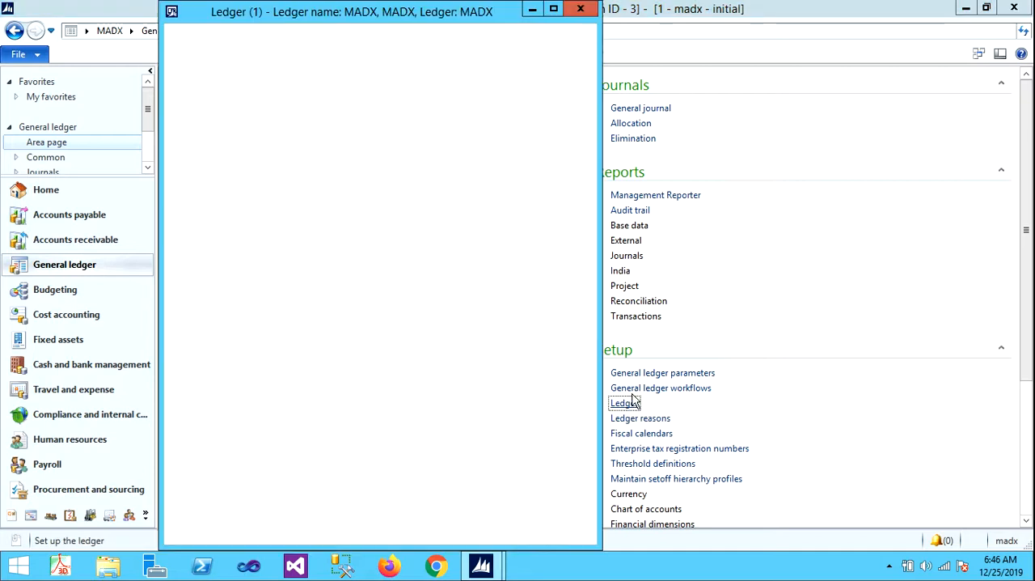
click(624, 401)
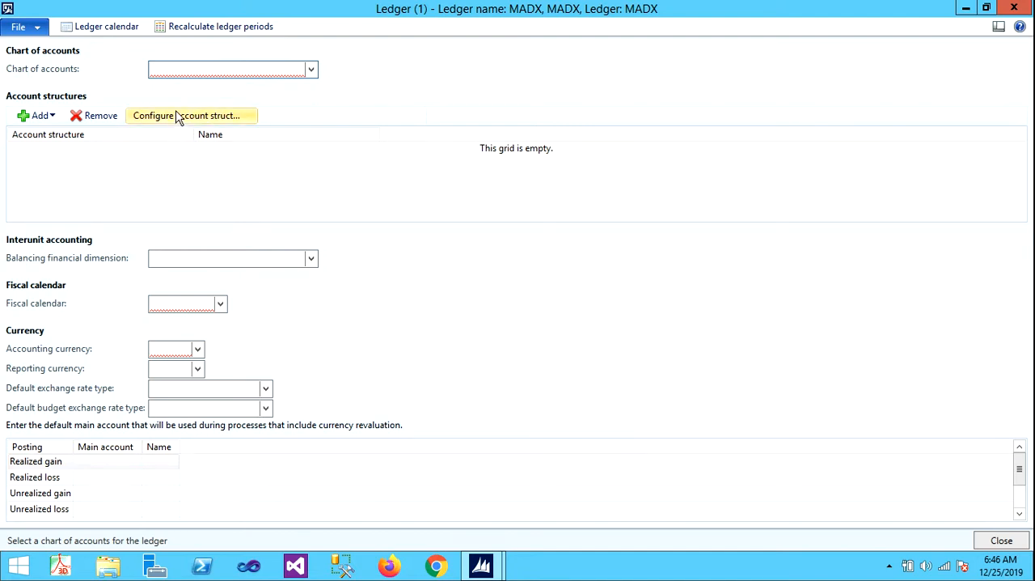
mouse_move(45, 72)
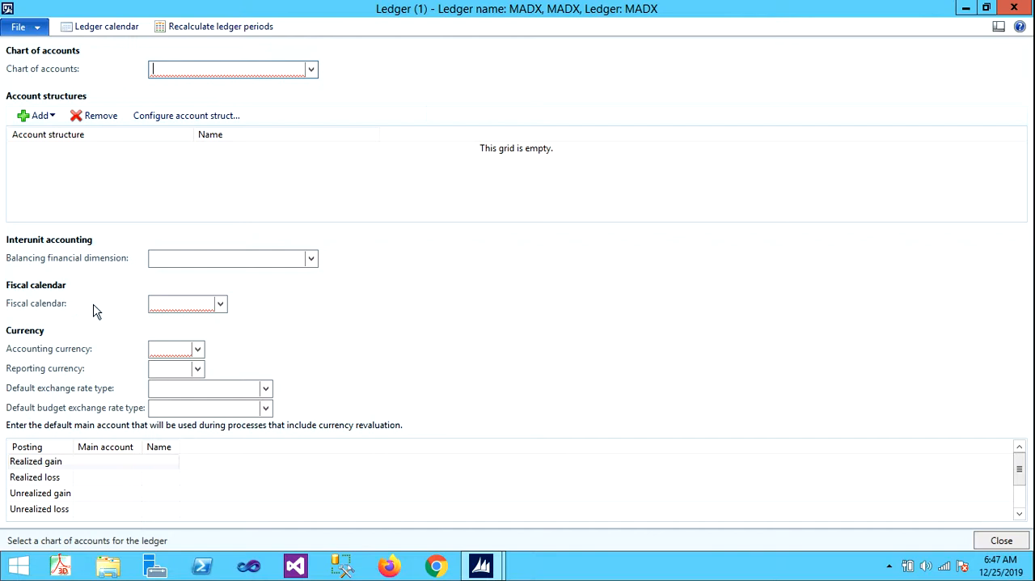
mouse_move(81, 317)
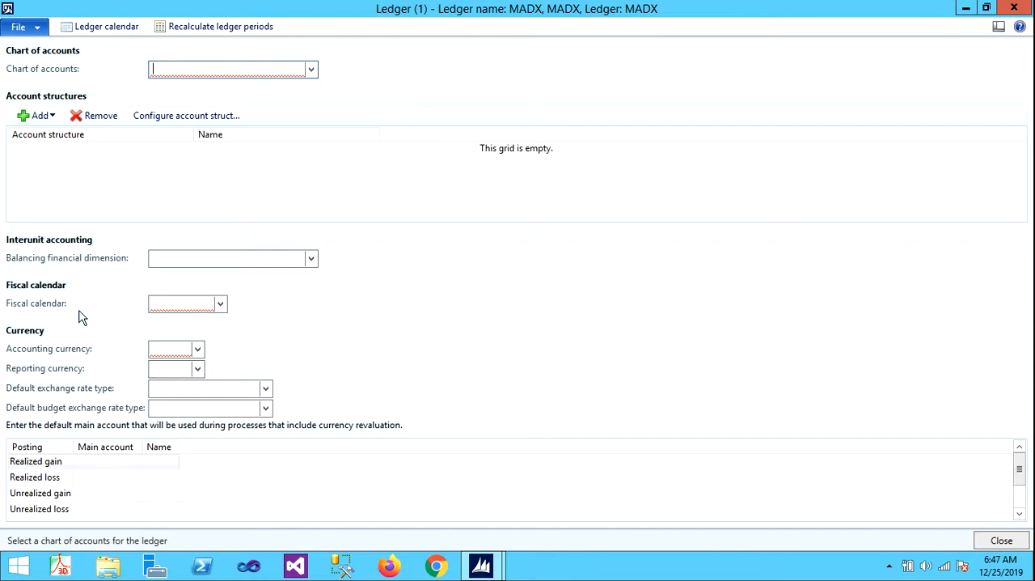
mouse_move(32, 361)
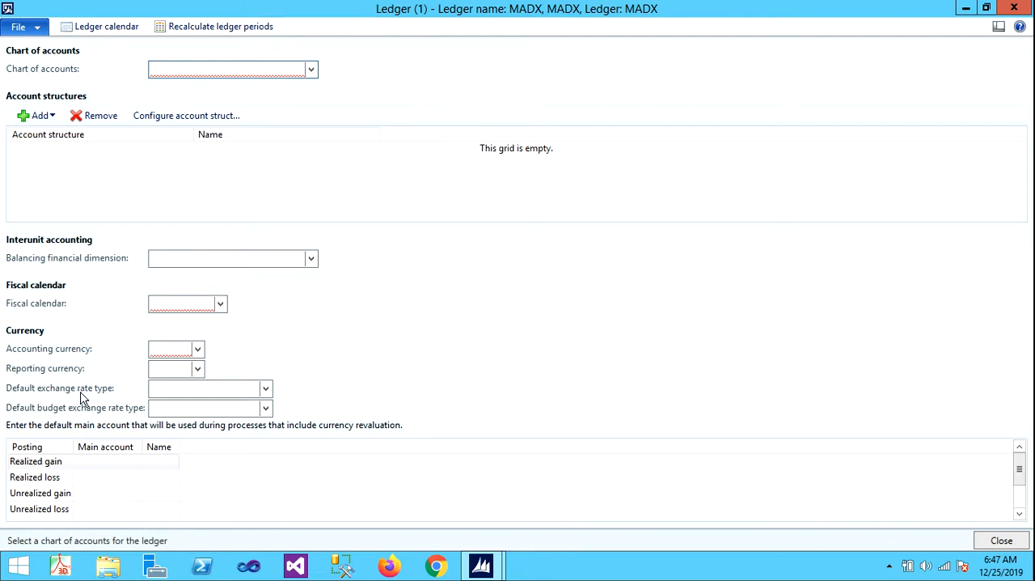
mouse_move(510, 338)
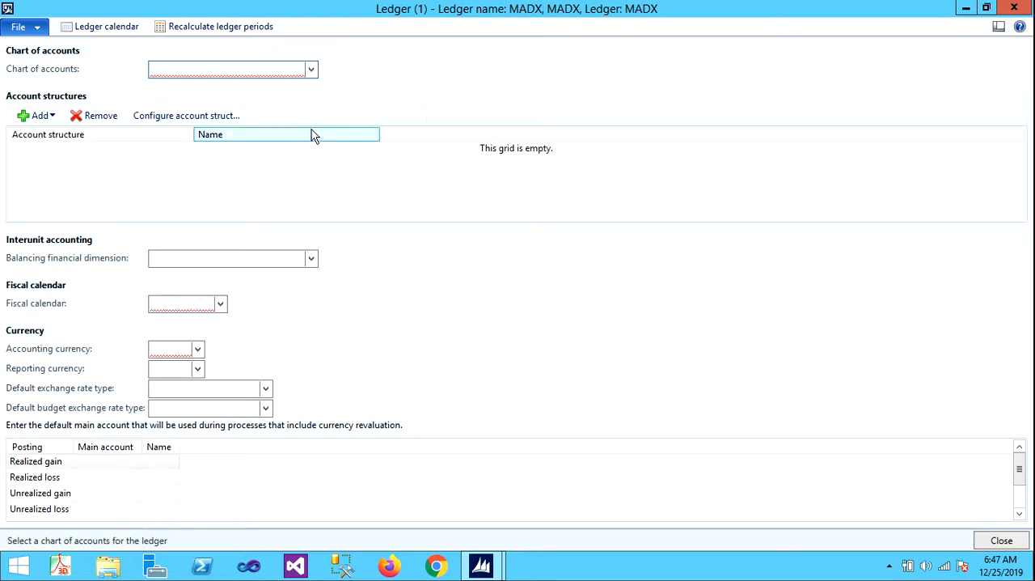
mouse_move(314, 134)
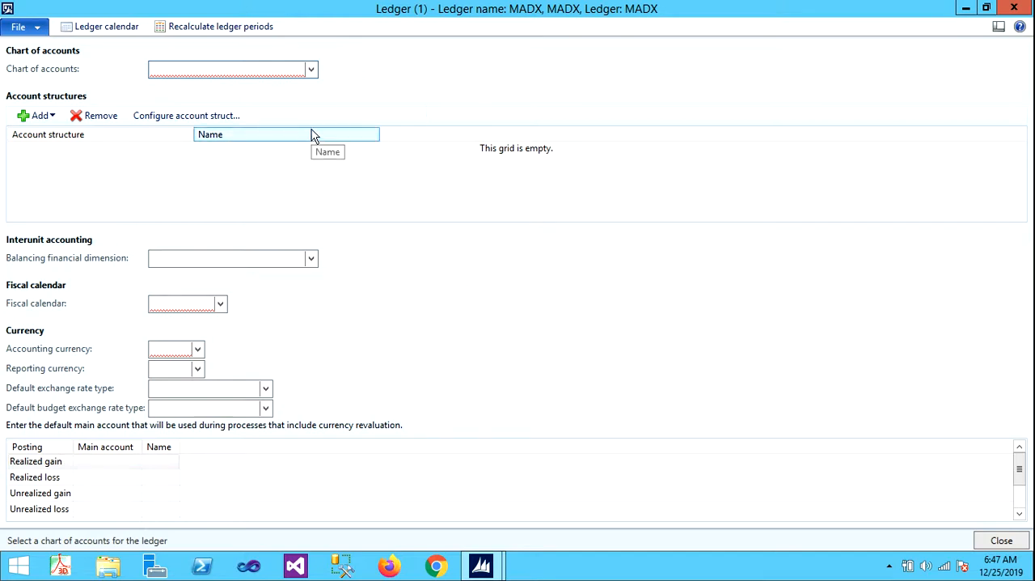